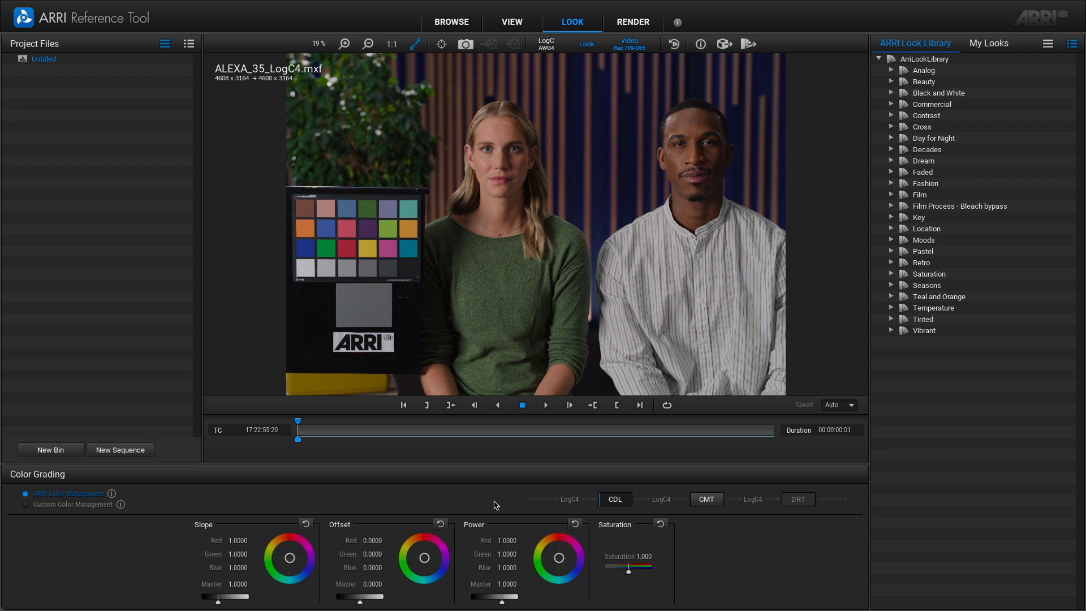
mouse_move(577, 17)
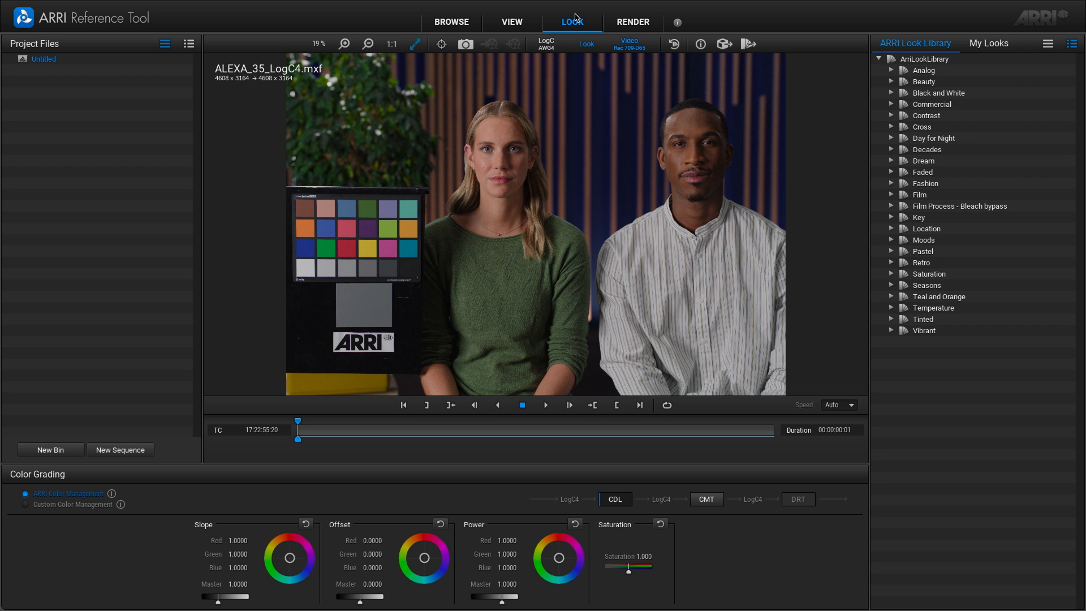
mouse_move(136, 492)
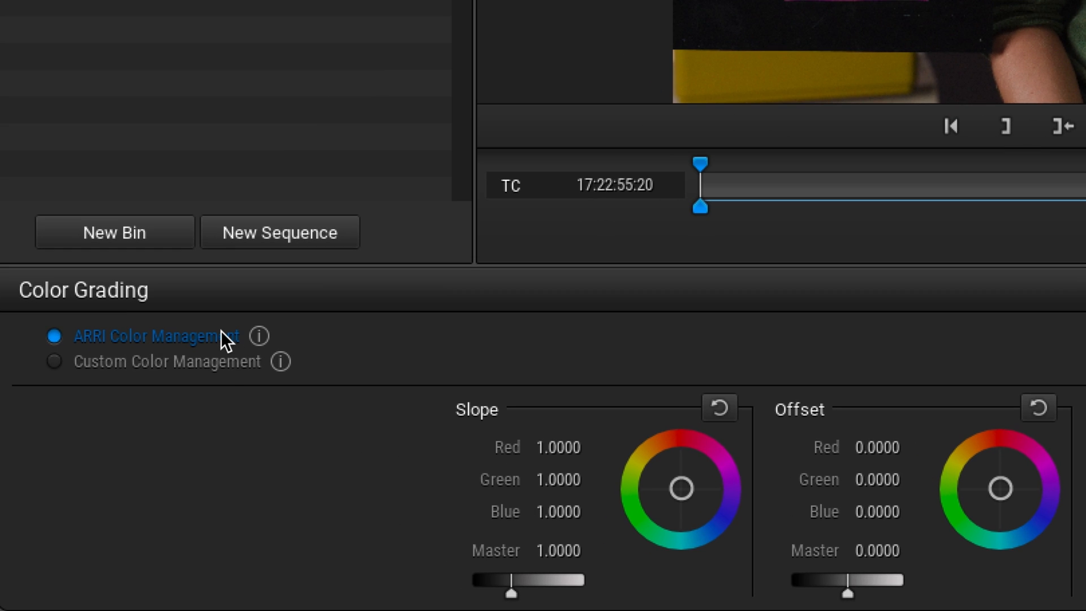
Switch to Custom Color Management, keep the slope neutral, and show the Creative Modification Transform stage
left_click(54, 361)
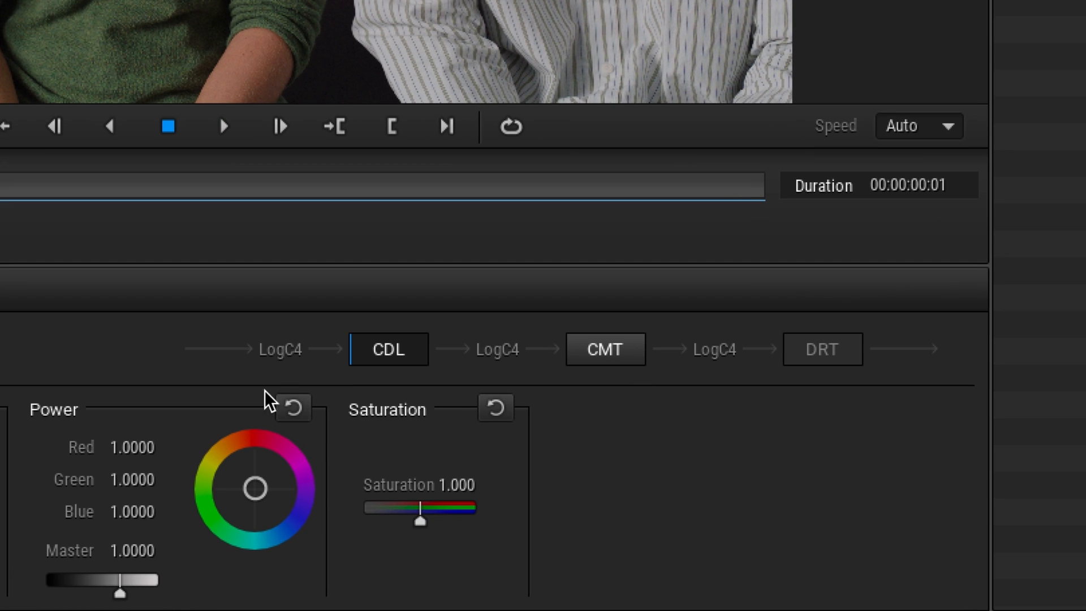
mouse_move(290, 389)
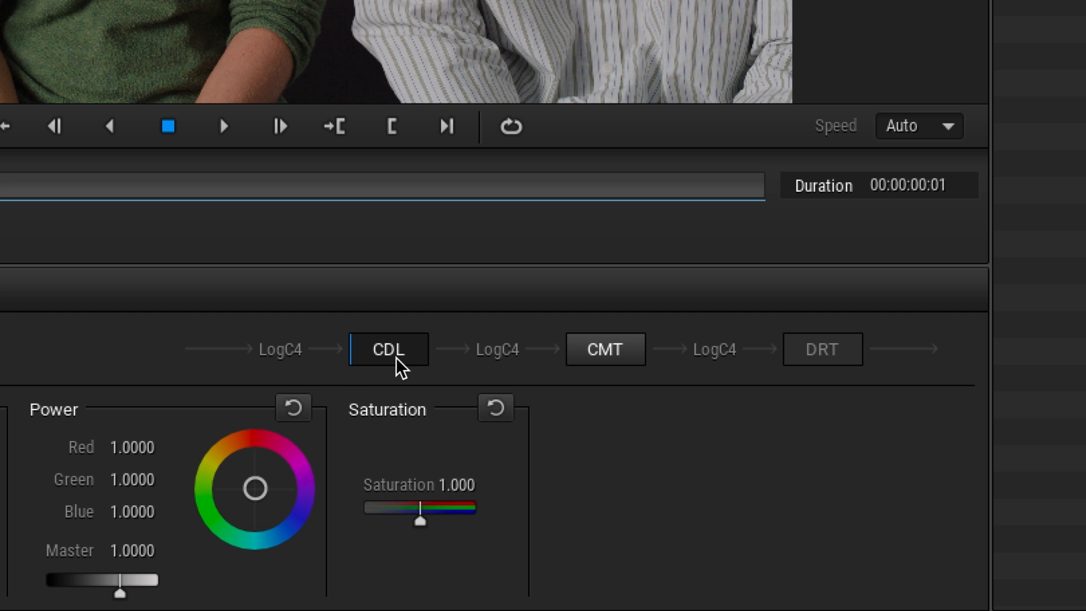
mouse_move(388, 350)
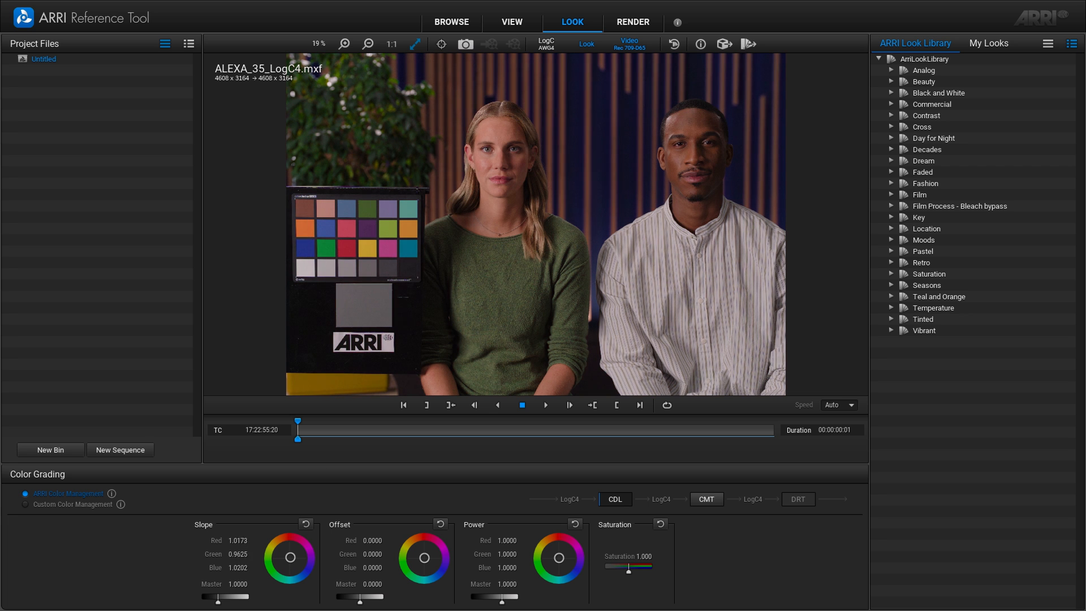
left_click(306, 523)
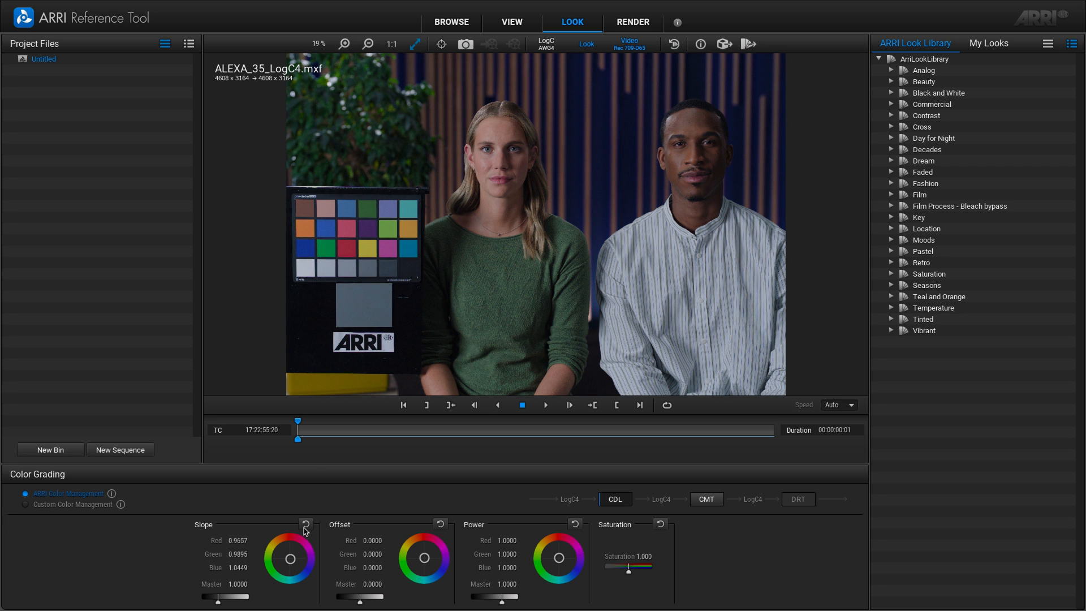
left_click(307, 524)
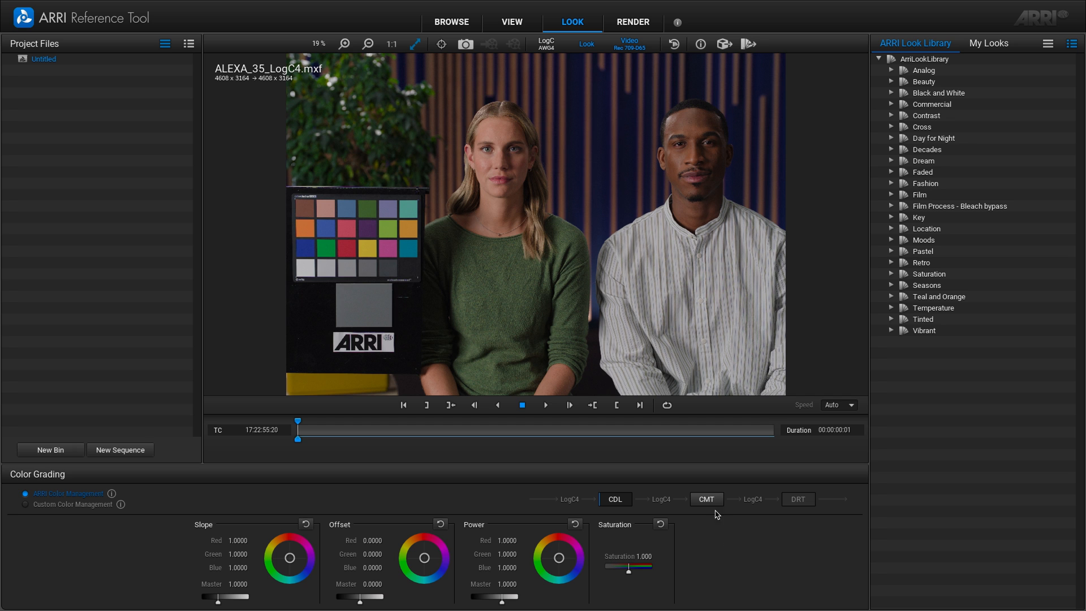
left_click(706, 499)
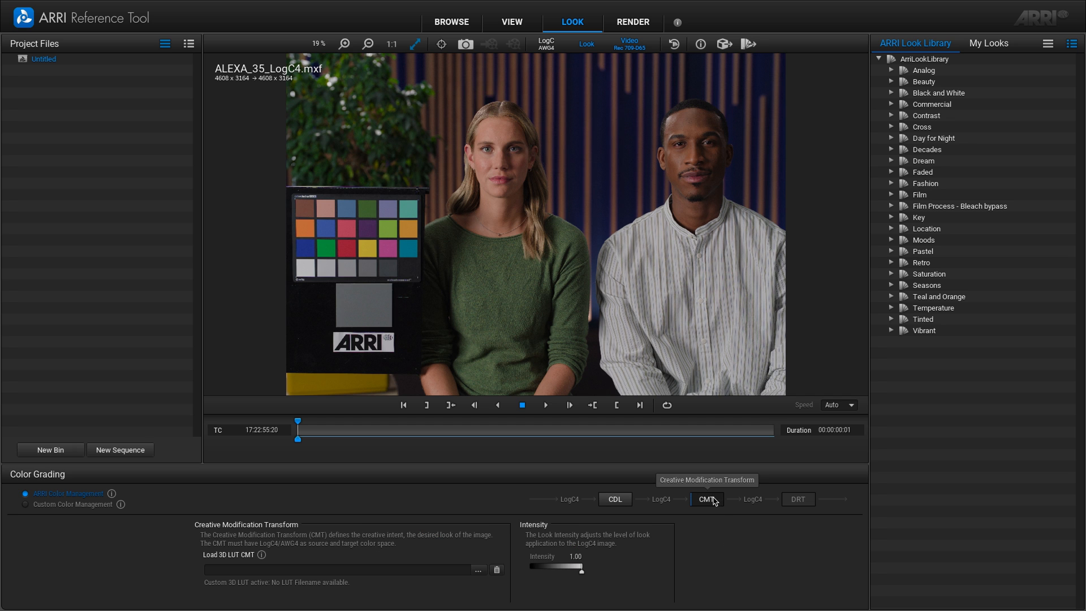
mouse_move(715, 547)
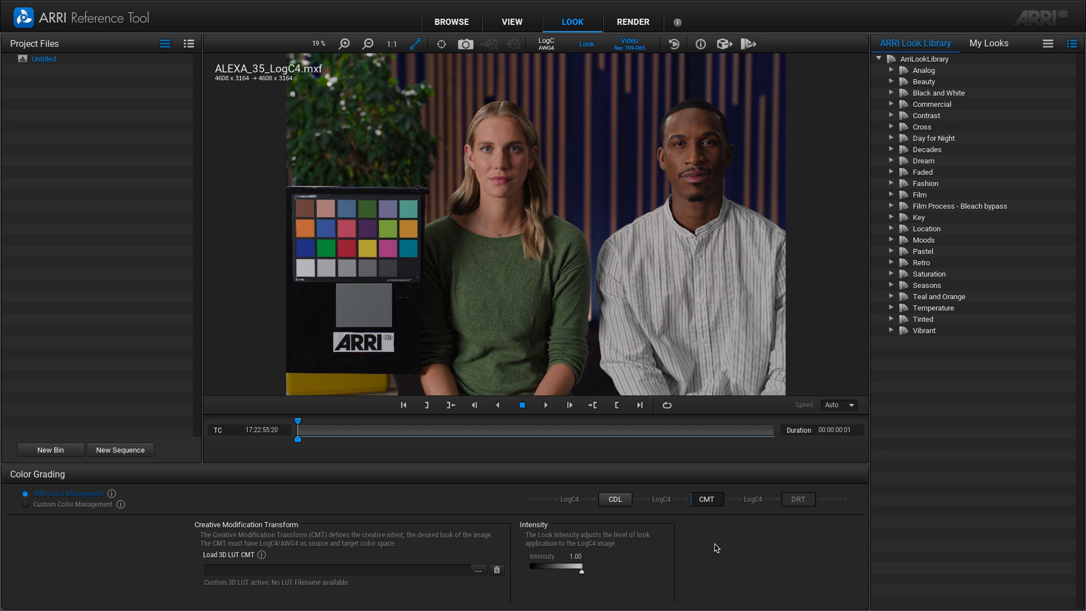
mouse_move(804, 516)
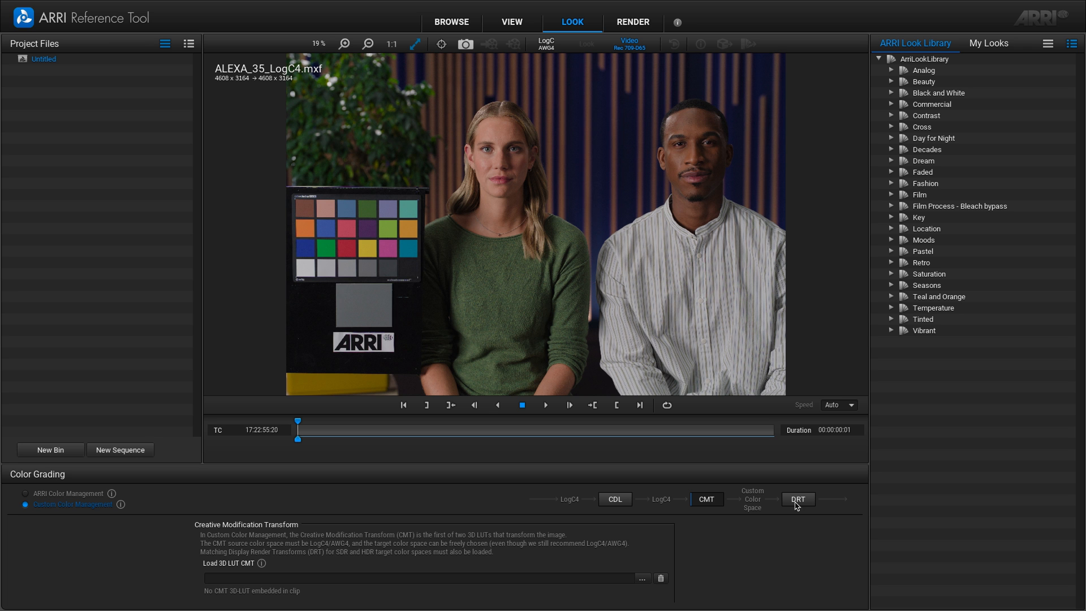
Review the DRT node's SDR/HDR load fields, then return to the CDL node
left_click(796, 499)
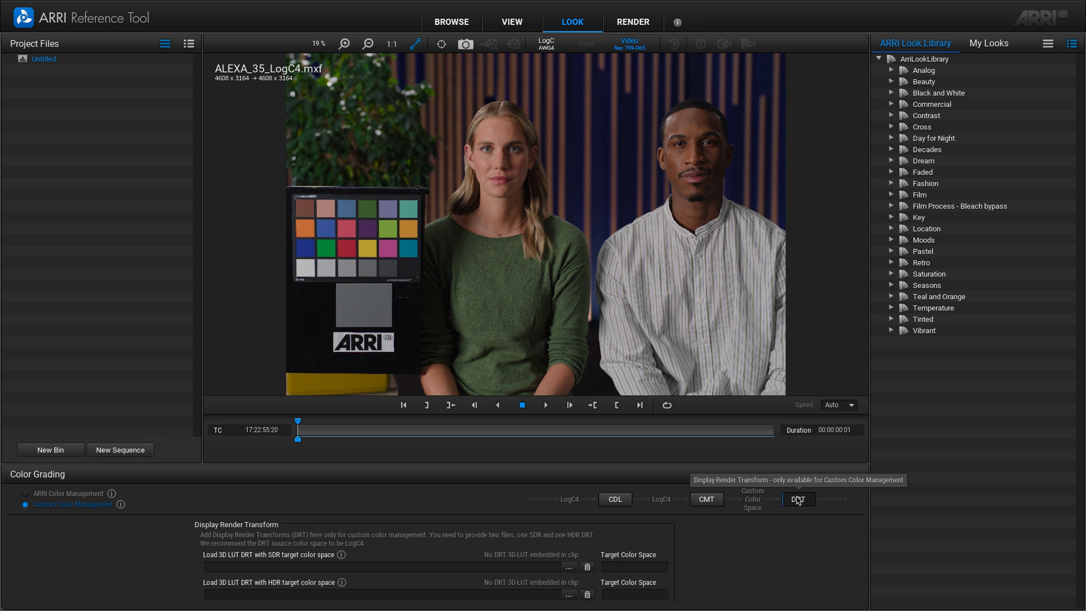
left_click(613, 499)
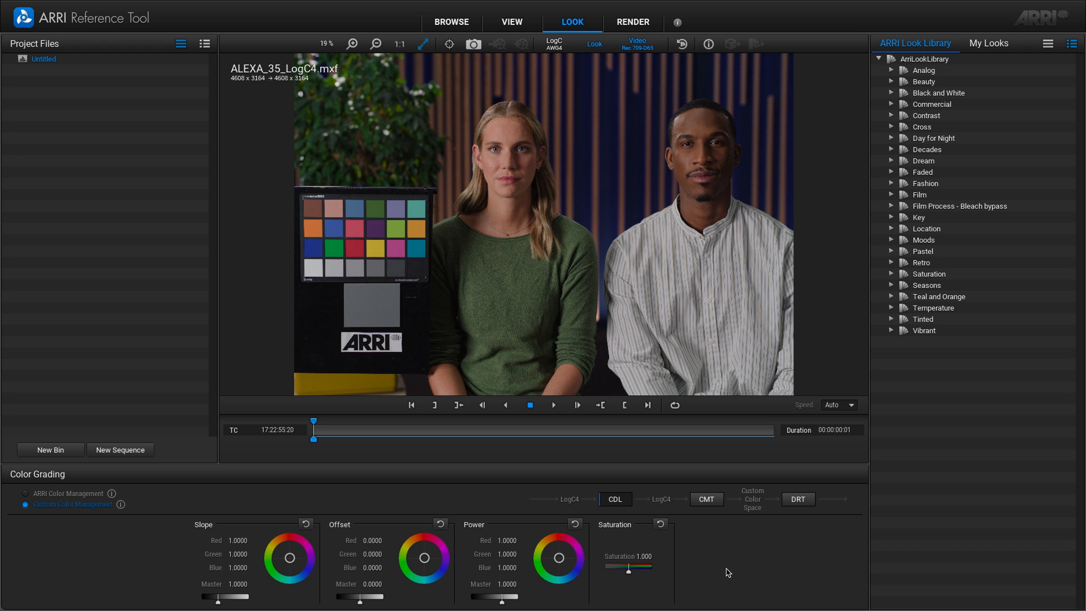
Tint the Offset wheel magenta, reset it to neutral, and return to the CMT node
left_click_drag(425, 558, 421, 560)
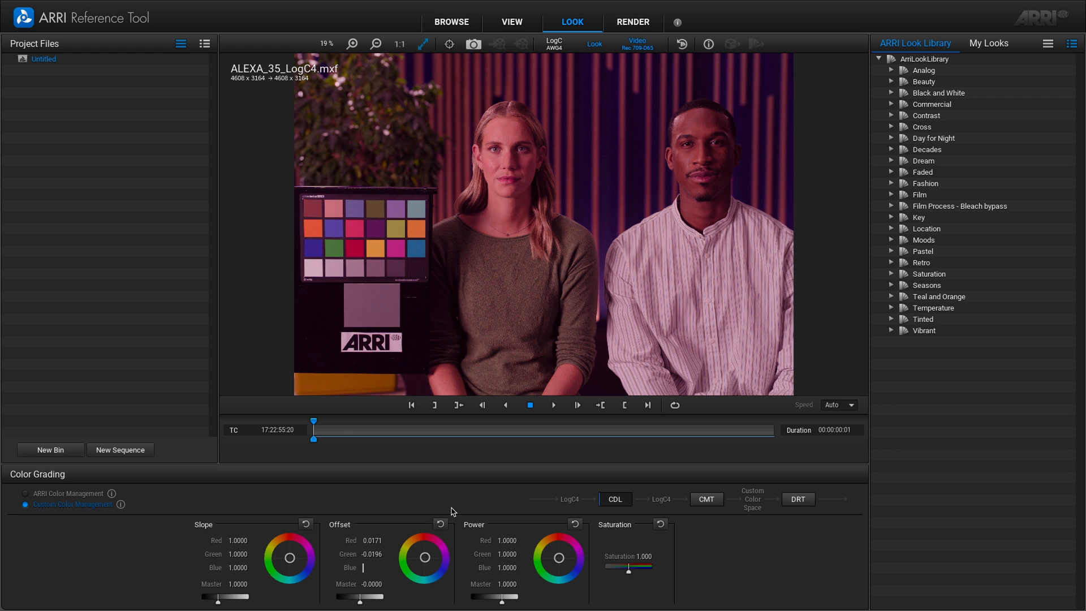
left_click(440, 523)
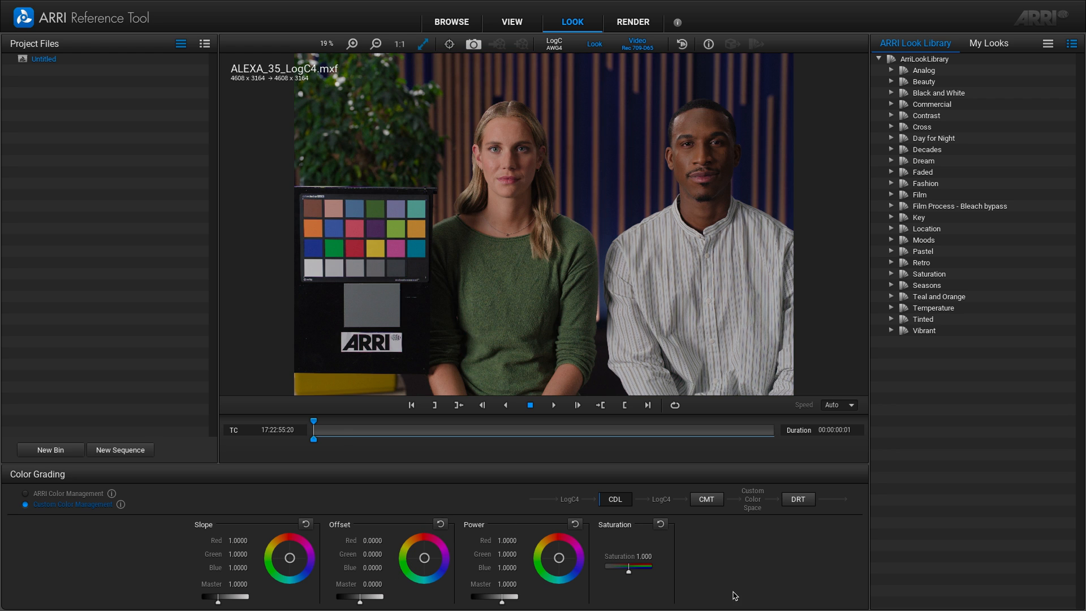
mouse_move(712, 525)
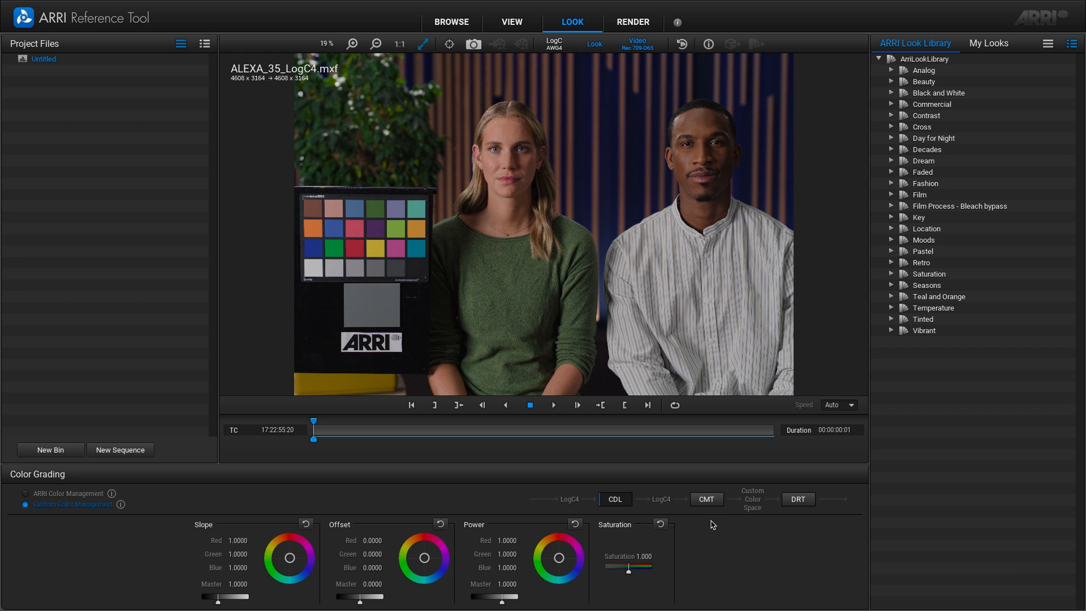
left_click(706, 499)
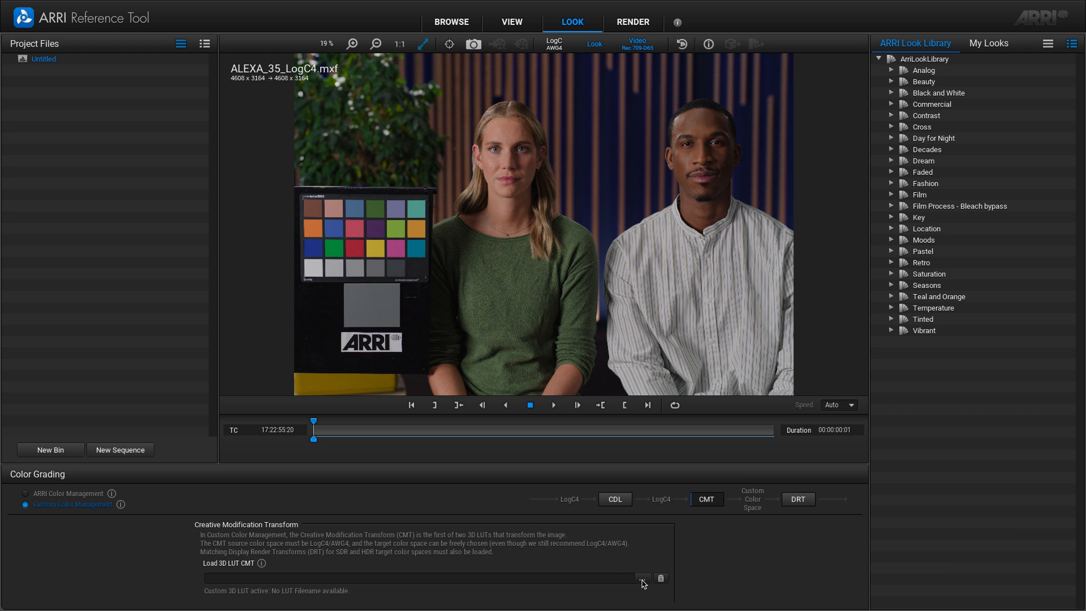
Load Custom_ShowLUT_Sean_V1_65.cube from My Look Library as the CMT 3D LUT
left_click(643, 578)
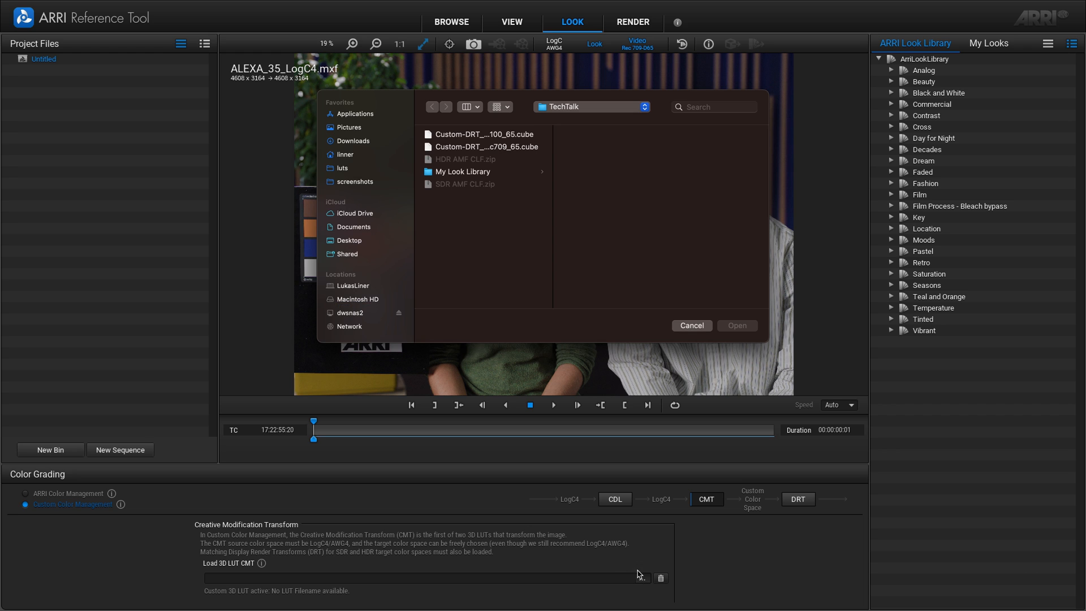
left_click(462, 172)
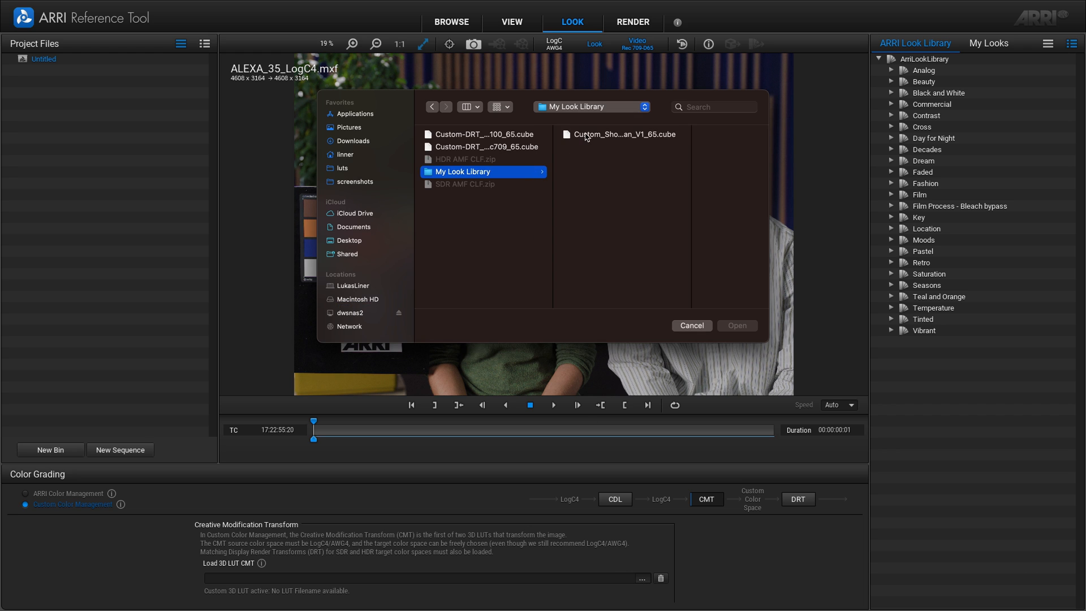
left_click(622, 134)
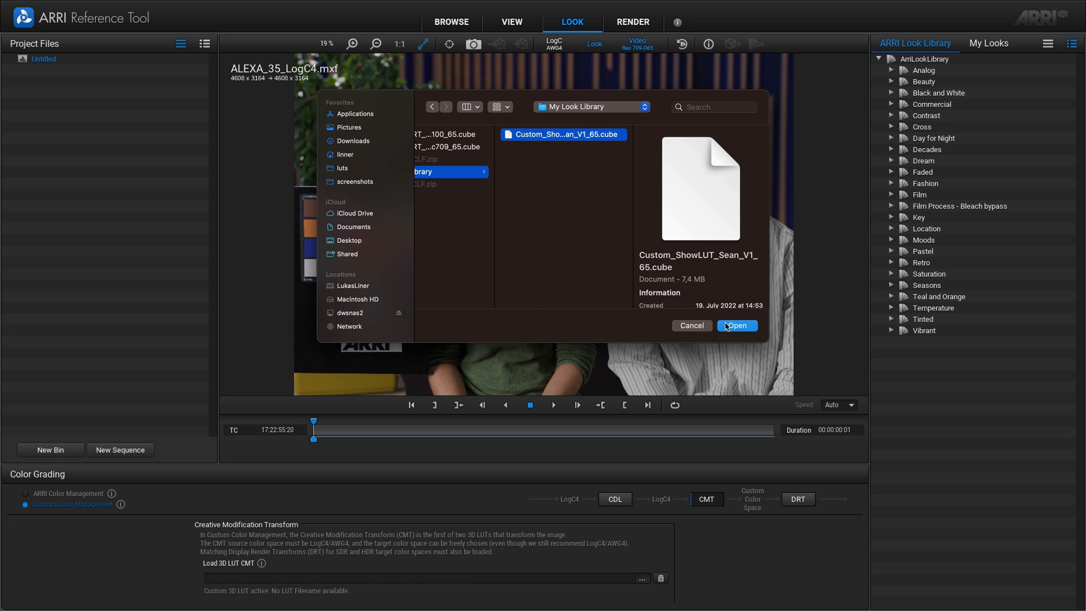
left_click(736, 325)
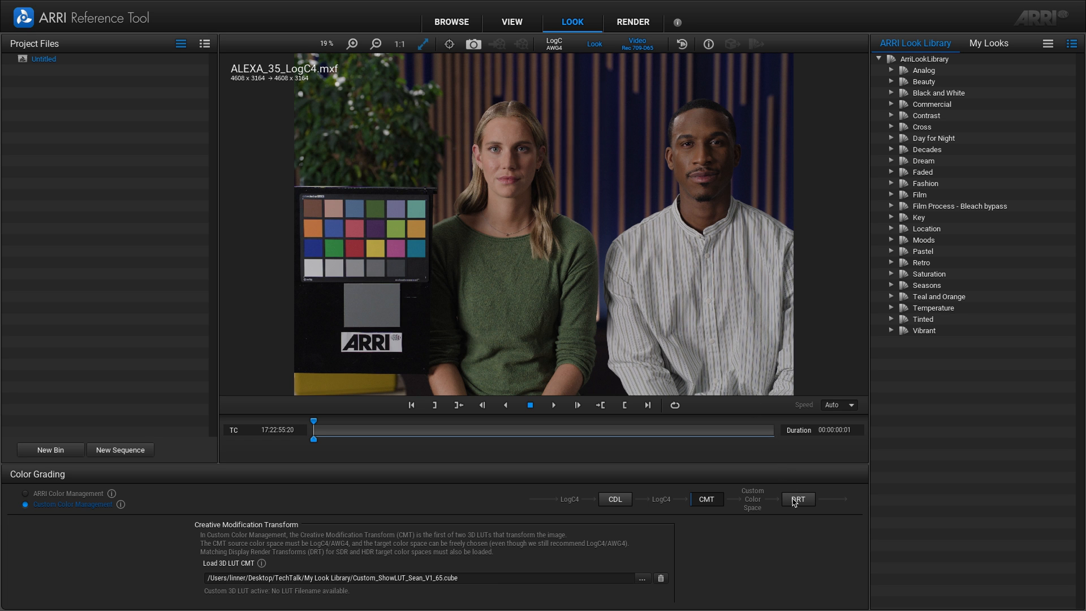
In the DRT node, load Custom-DRT_SDR_Rec709_65.cube as the SDR DRT with target Rec 709-D65
left_click(797, 499)
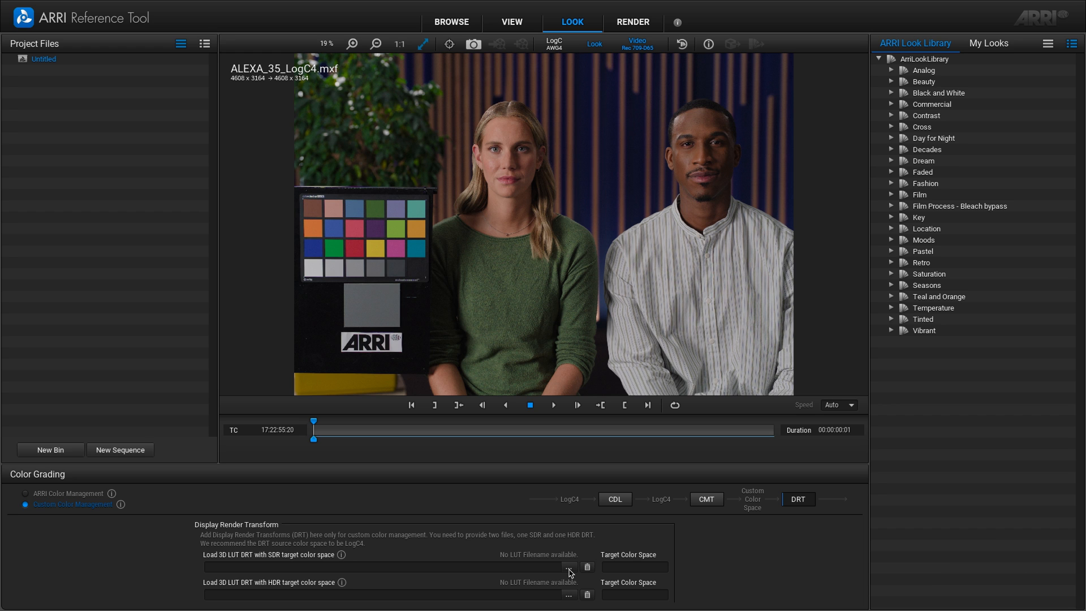
left_click(568, 565)
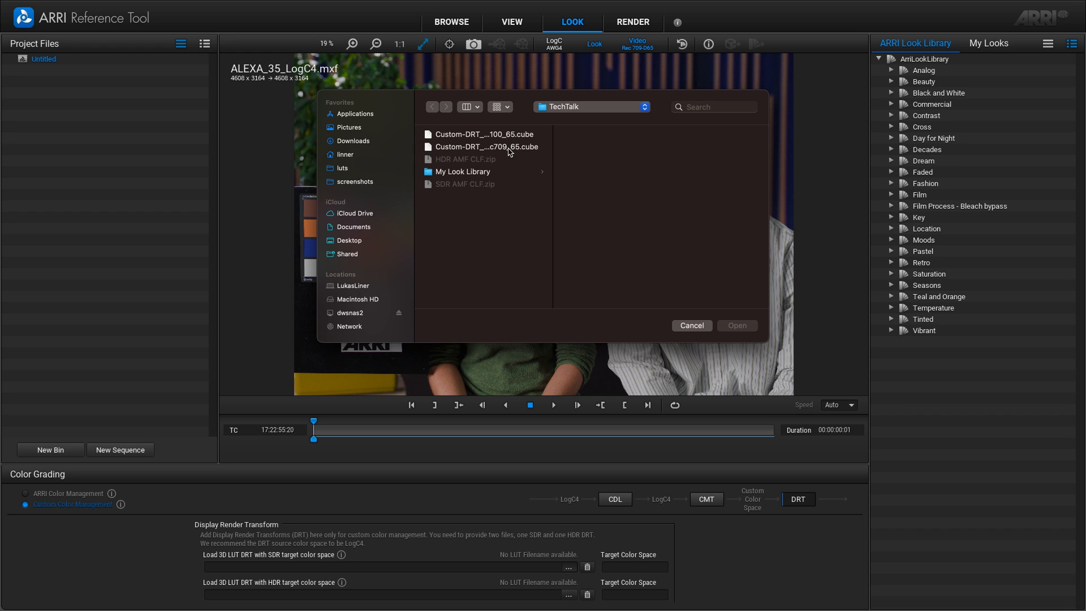
left_click(486, 146)
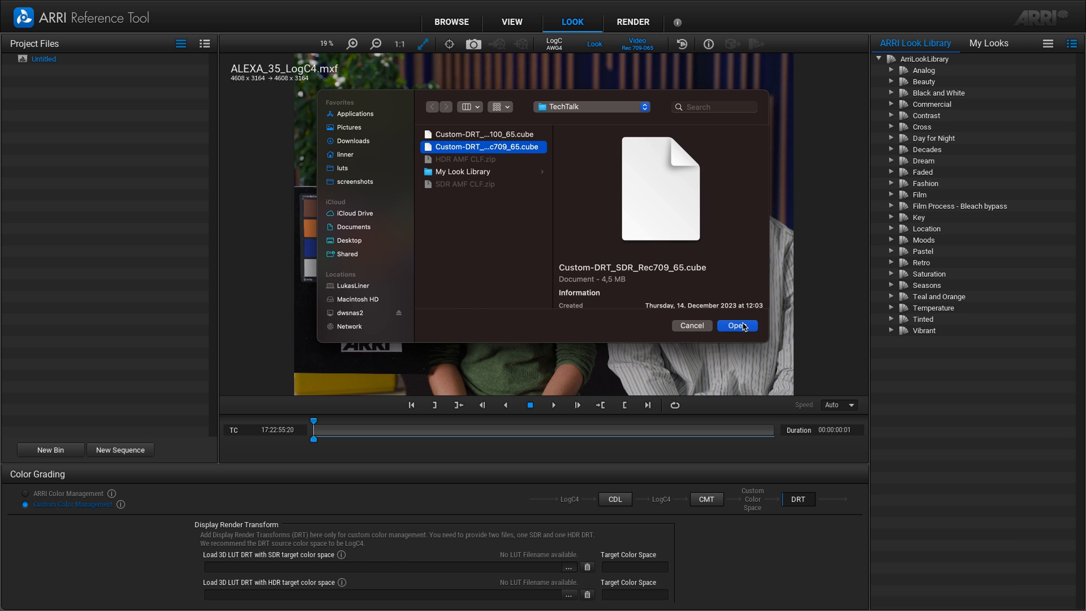
left_click(737, 326)
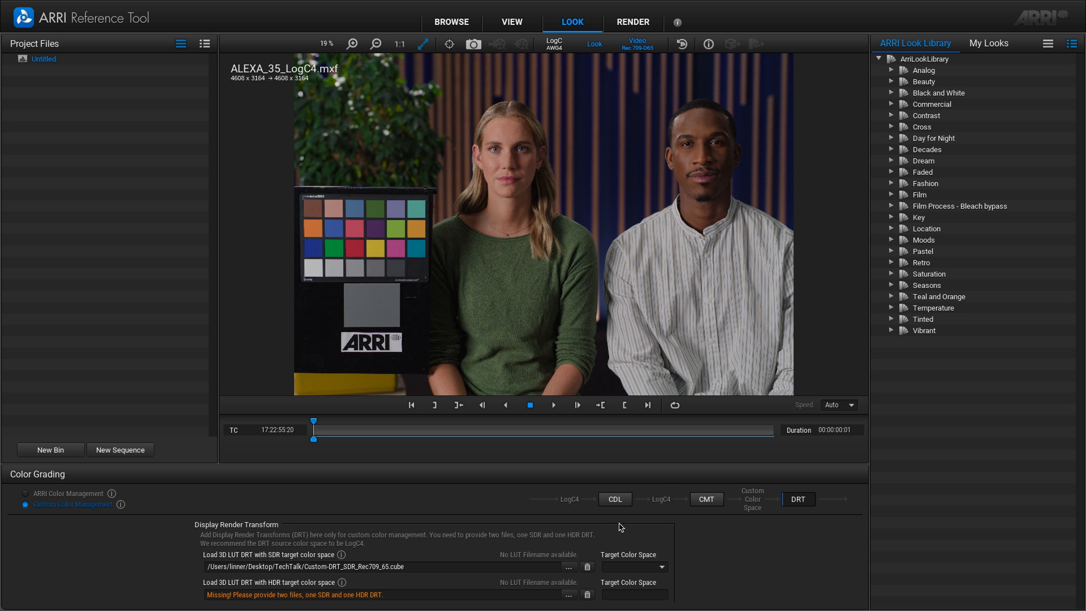
left_click(658, 567)
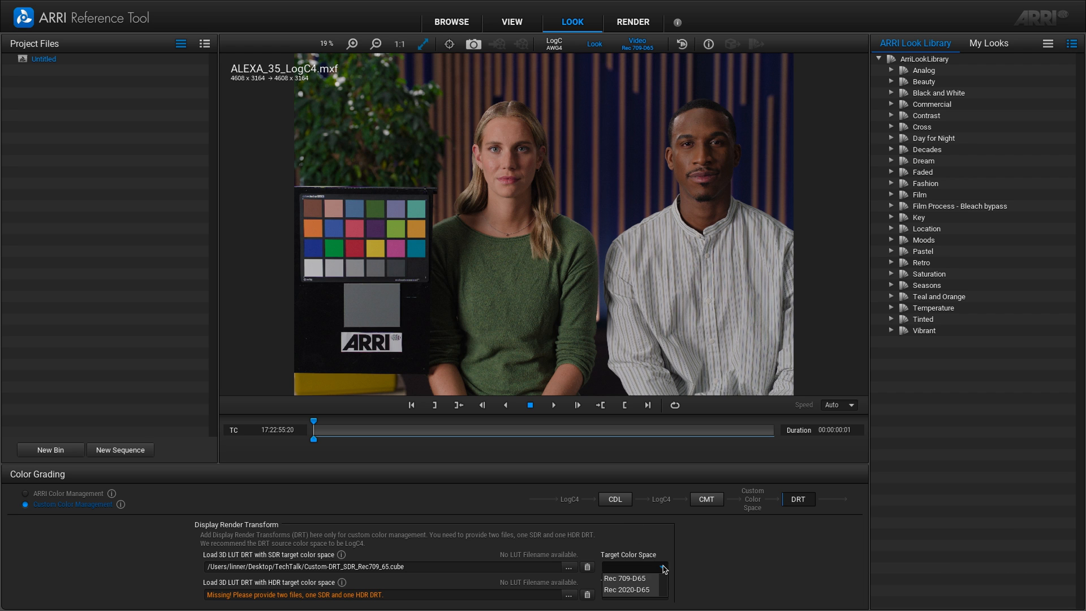
left_click(625, 578)
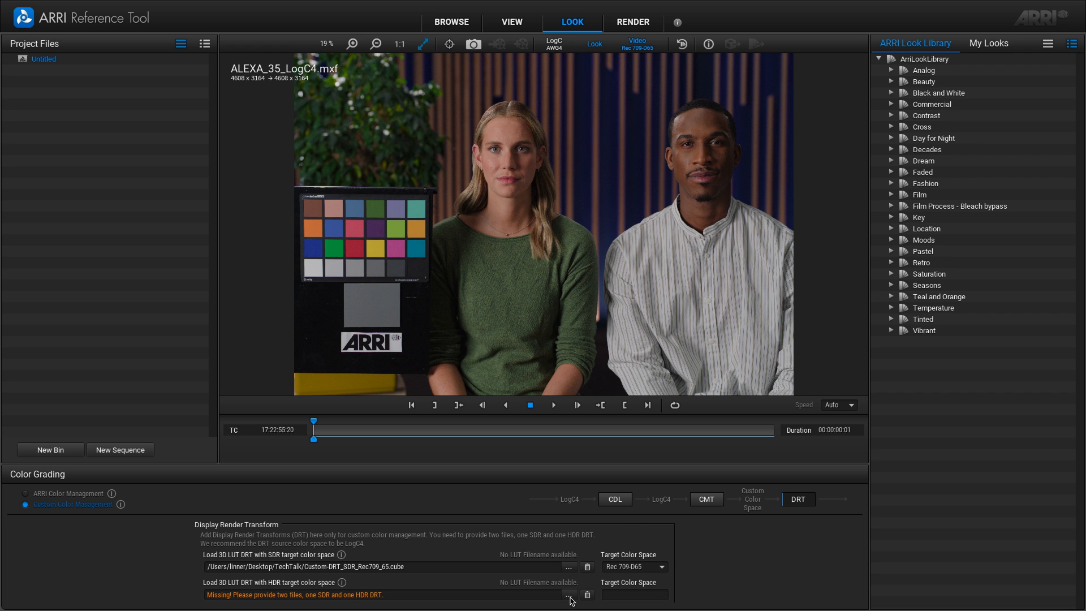
Load Custom-DRT_HDR_2100PQ-PW-1k-DW100_65.cube as the HDR DRT with target Rec 2100 / PQ
left_click(568, 593)
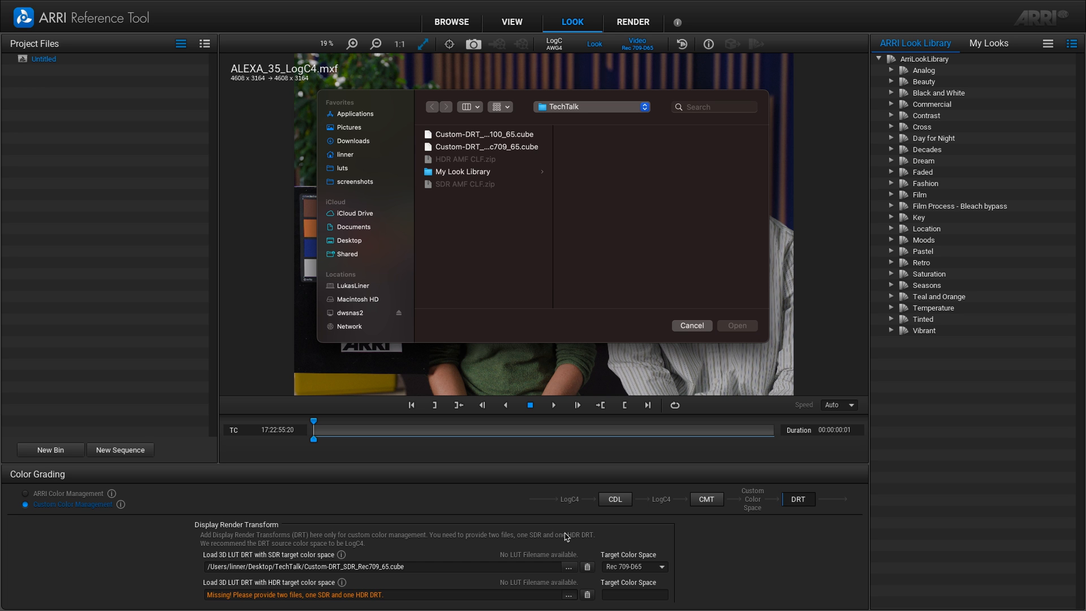
left_click(484, 133)
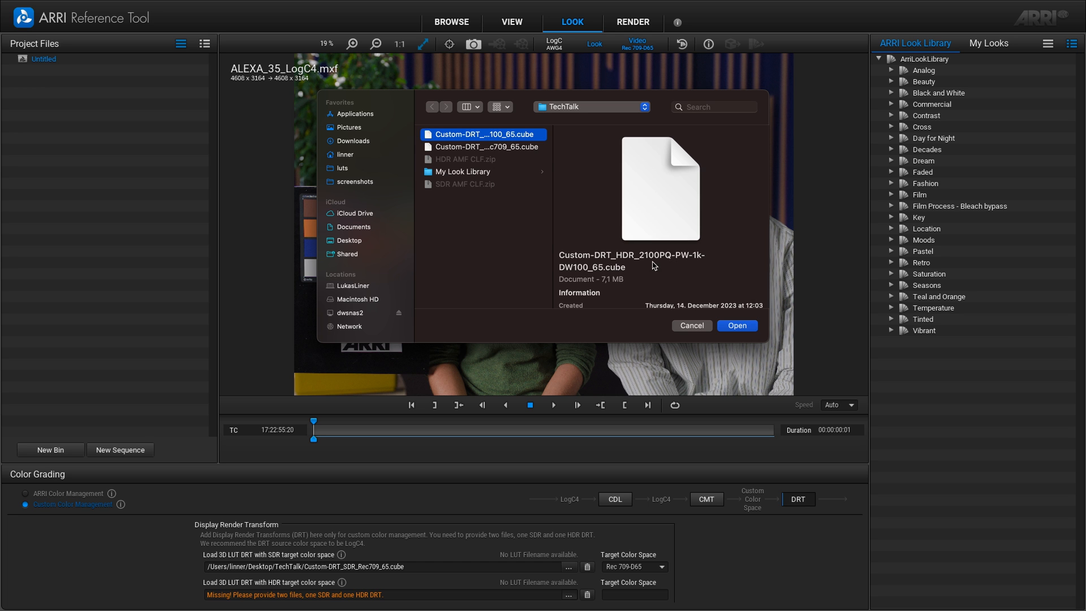
left_click(735, 325)
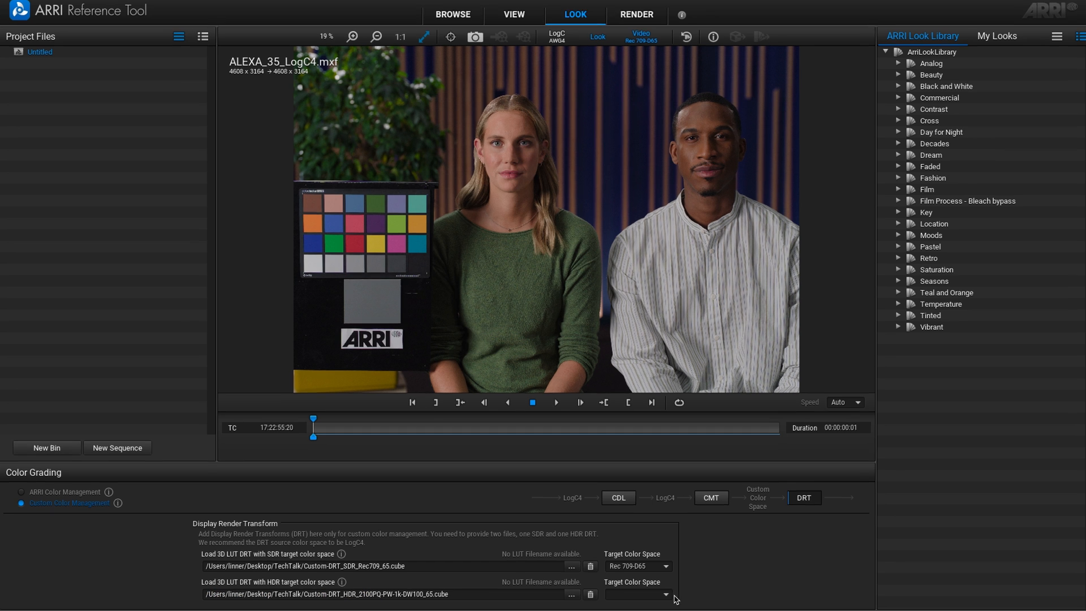
left_click(656, 594)
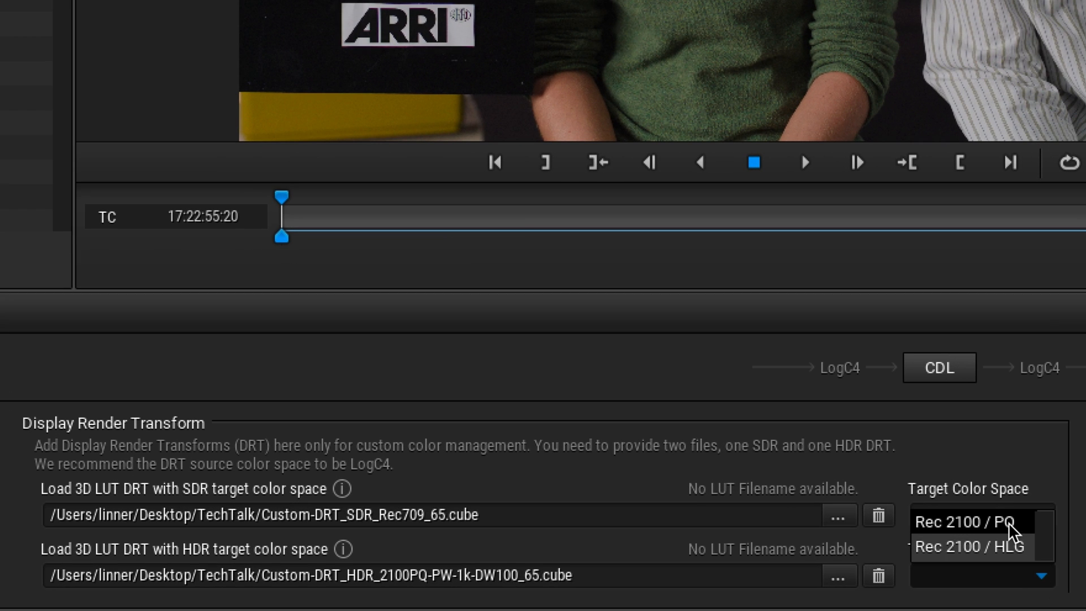
left_click(962, 521)
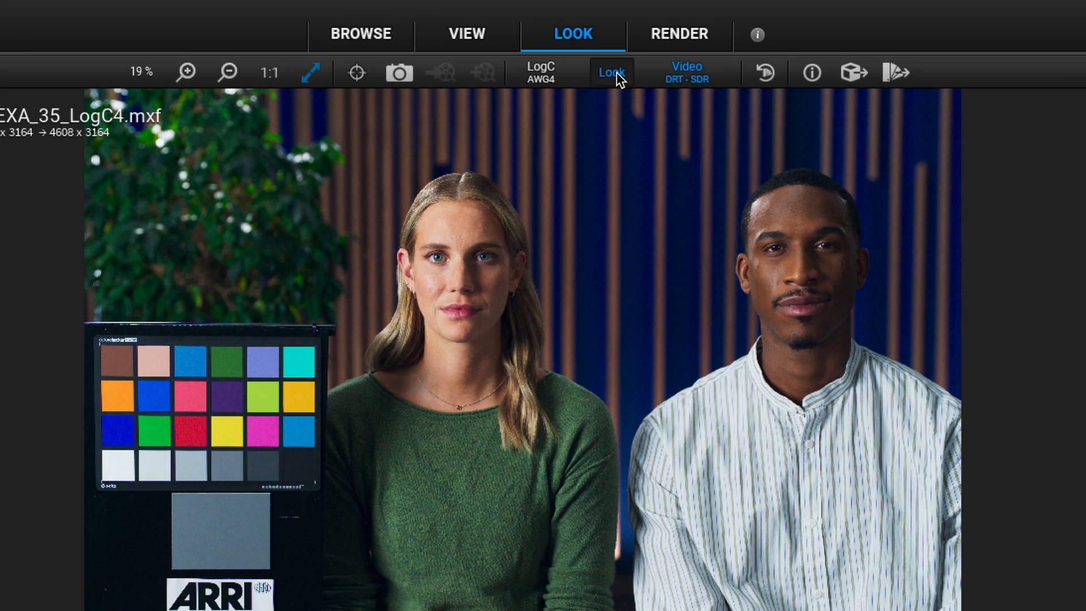
left_click(611, 72)
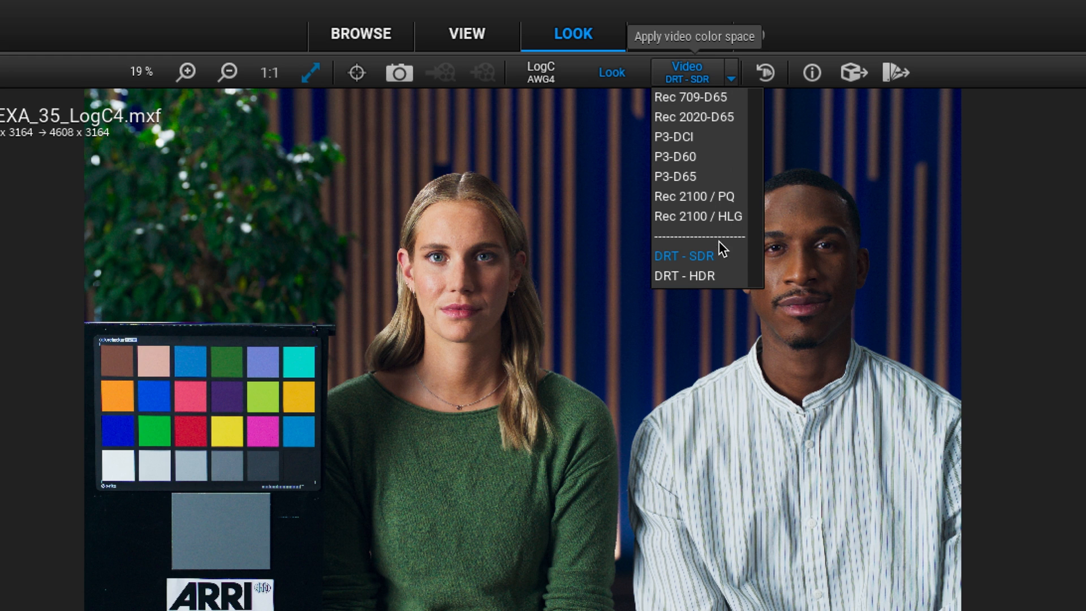
mouse_move(714, 267)
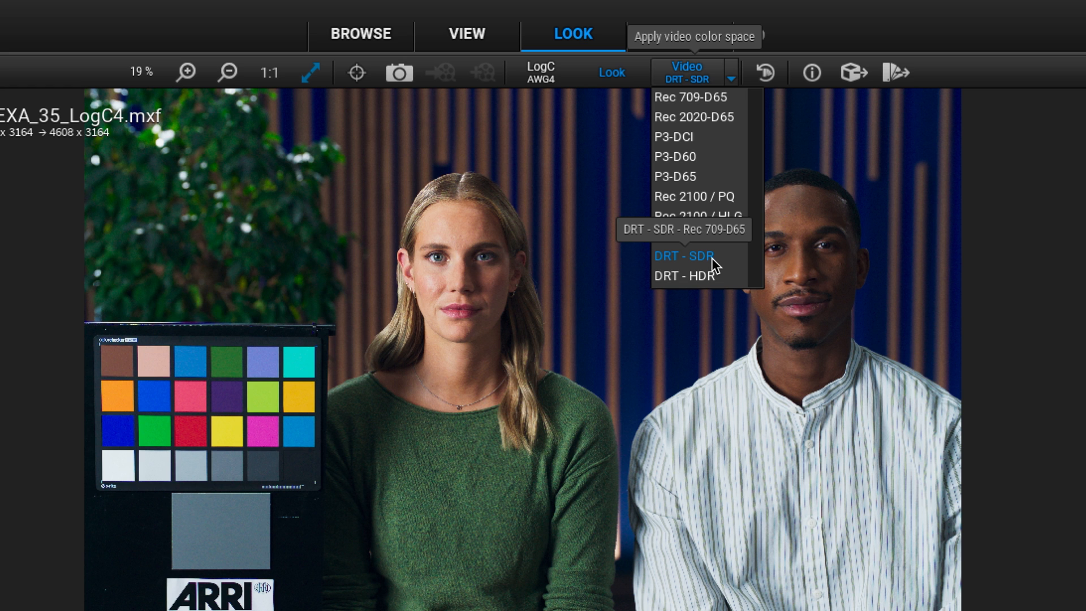
left_click(693, 96)
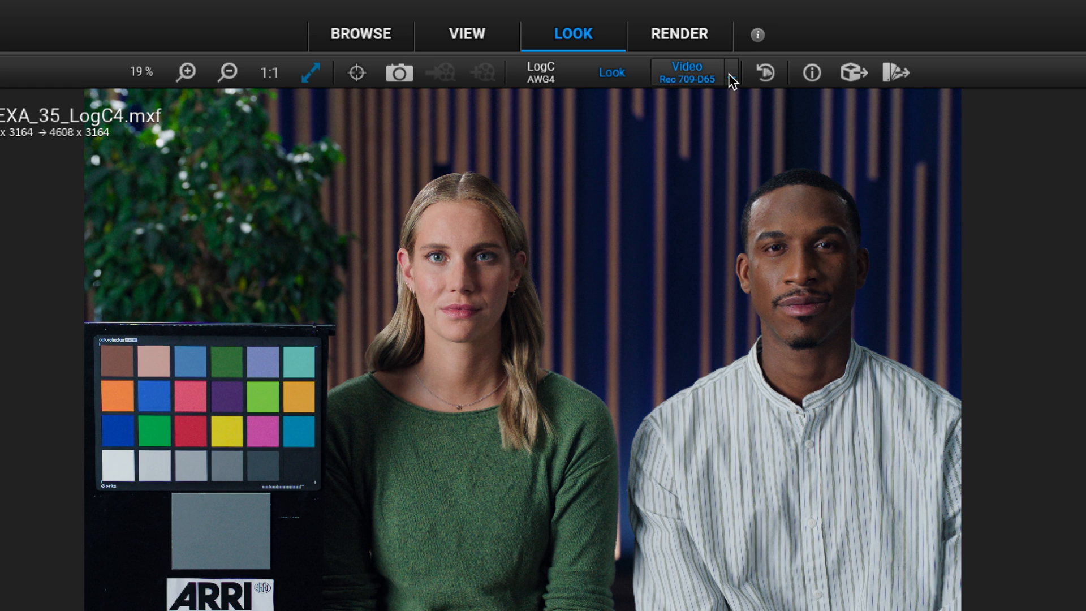
left_click(685, 71)
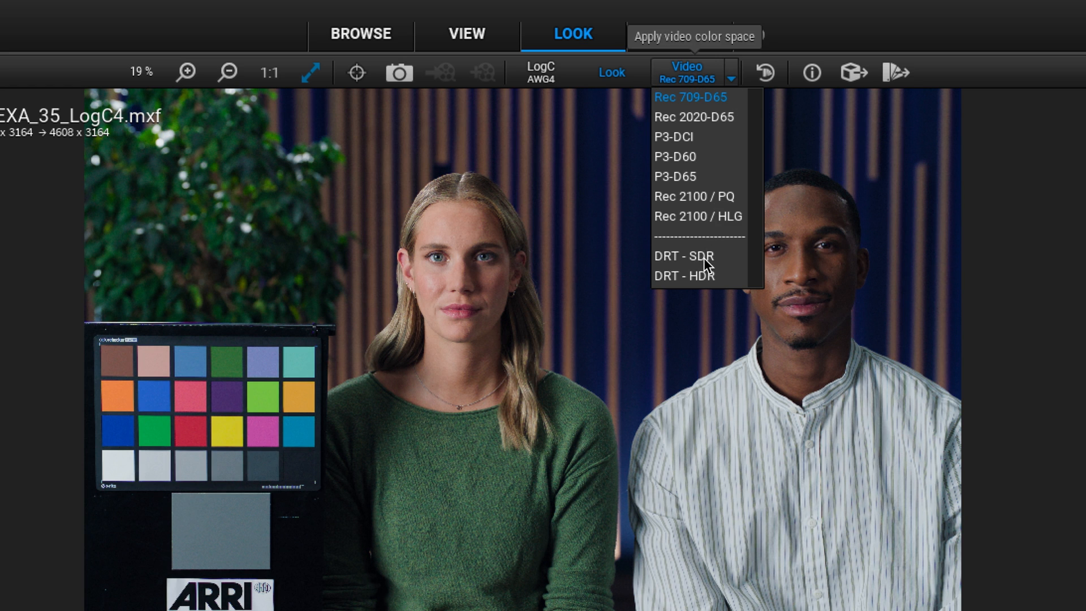
left_click(680, 255)
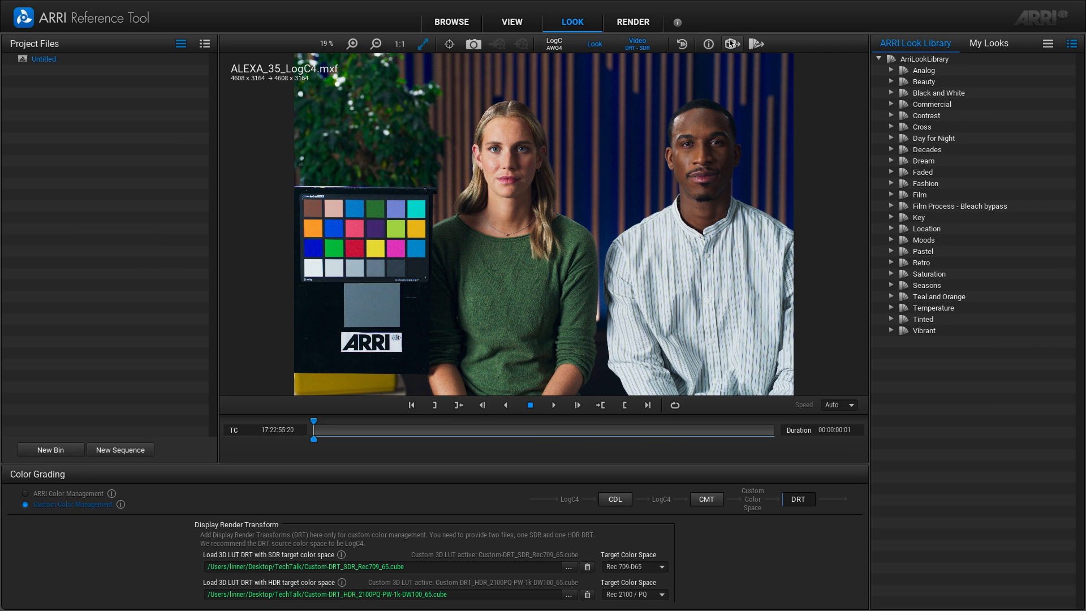
mouse_move(755, 44)
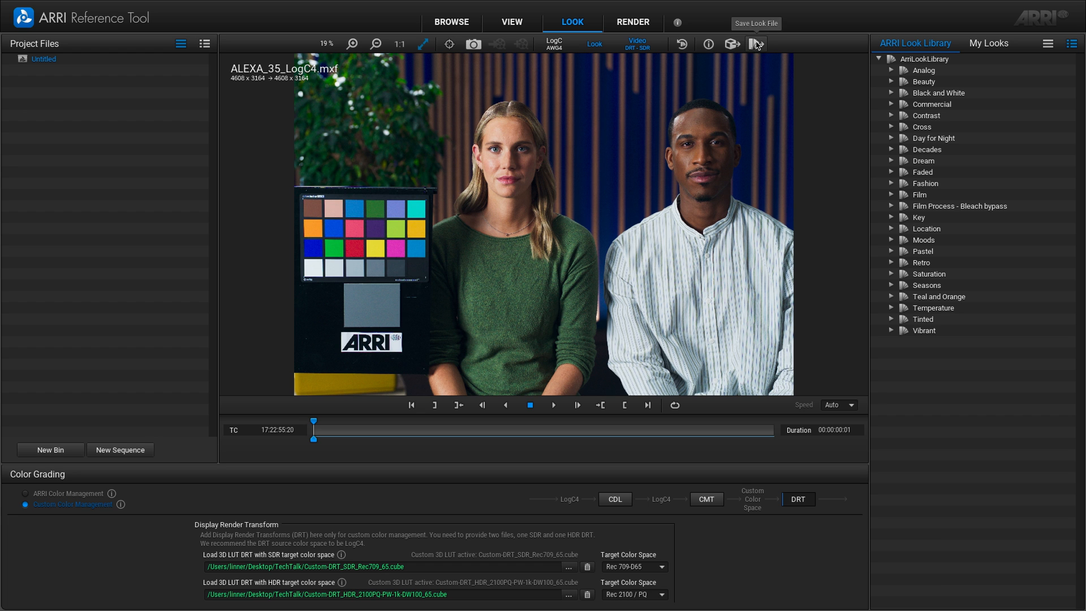
Begin saving the look file and name it Seans Cool Look
left_click(756, 44)
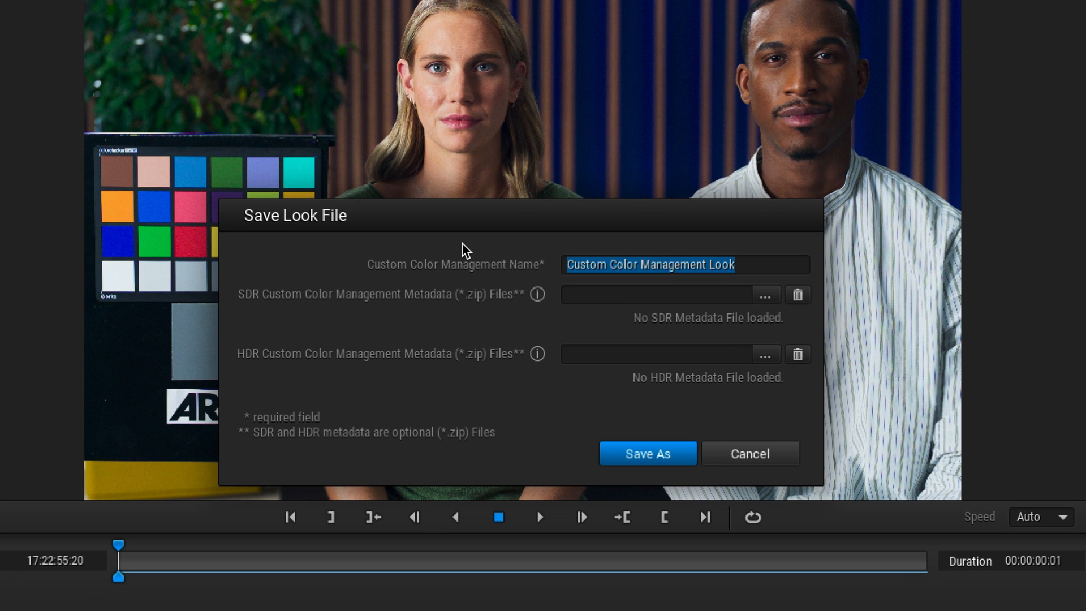
type("Seans Cool Look")
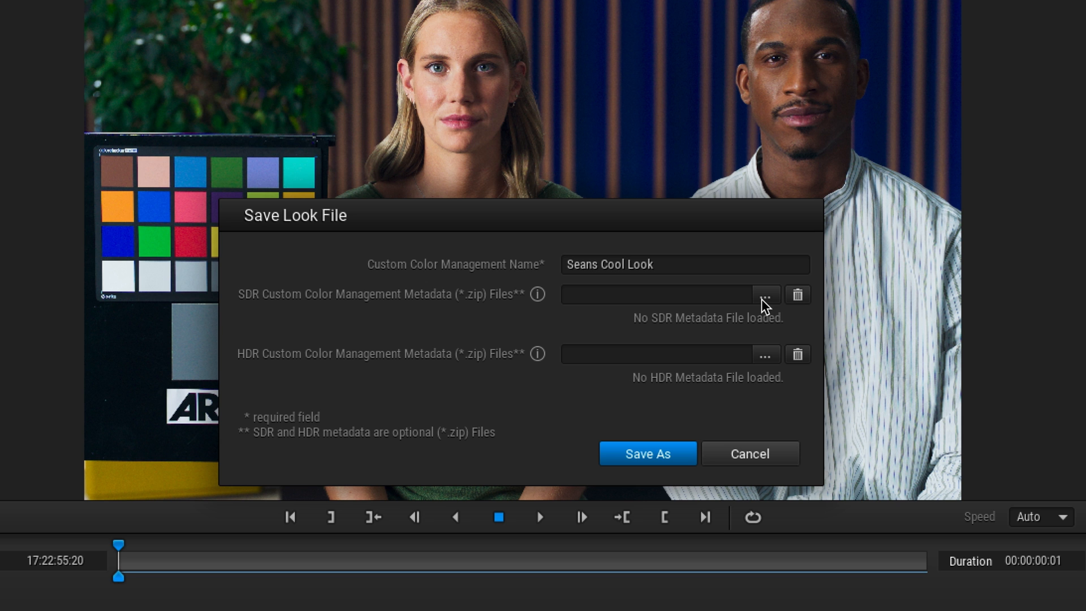
Attach SDR AMF CLF.zip and HDR AMF CLF.zip as metadata, then proceed to Save As
left_click(766, 294)
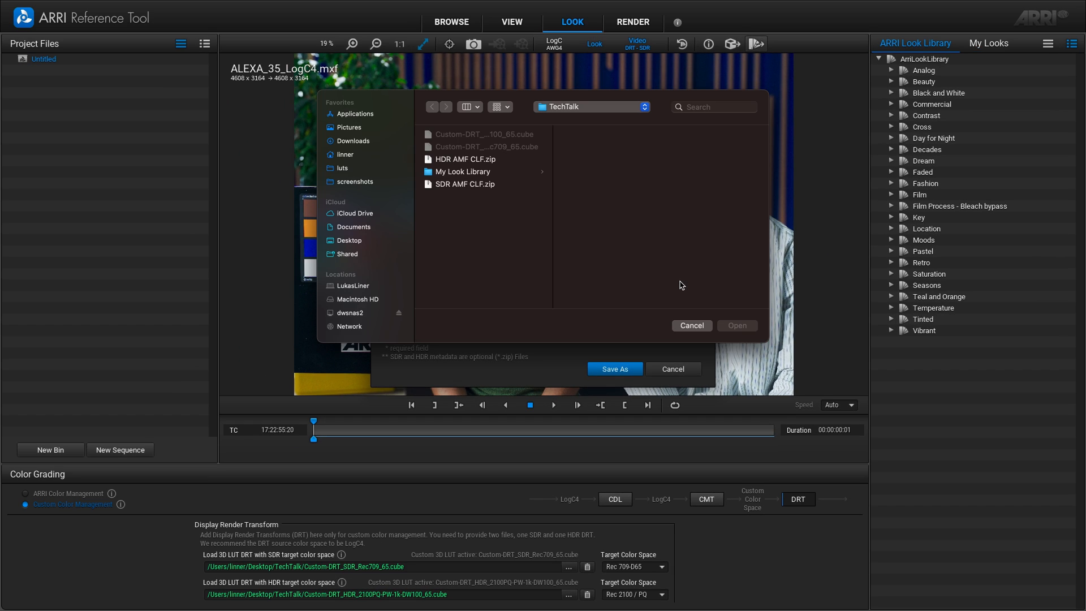
left_click(461, 183)
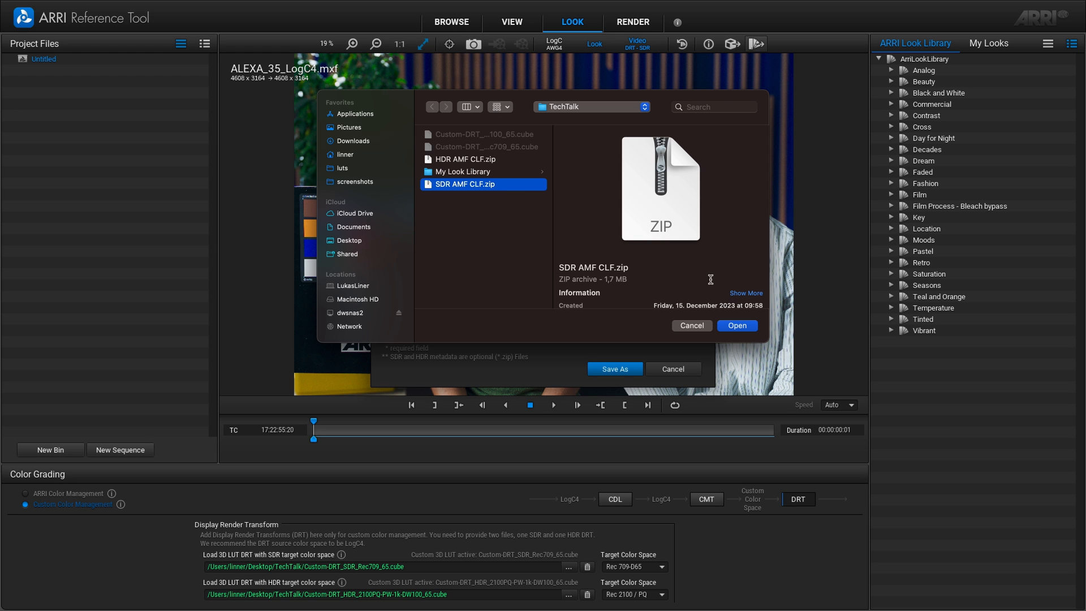
left_click(735, 326)
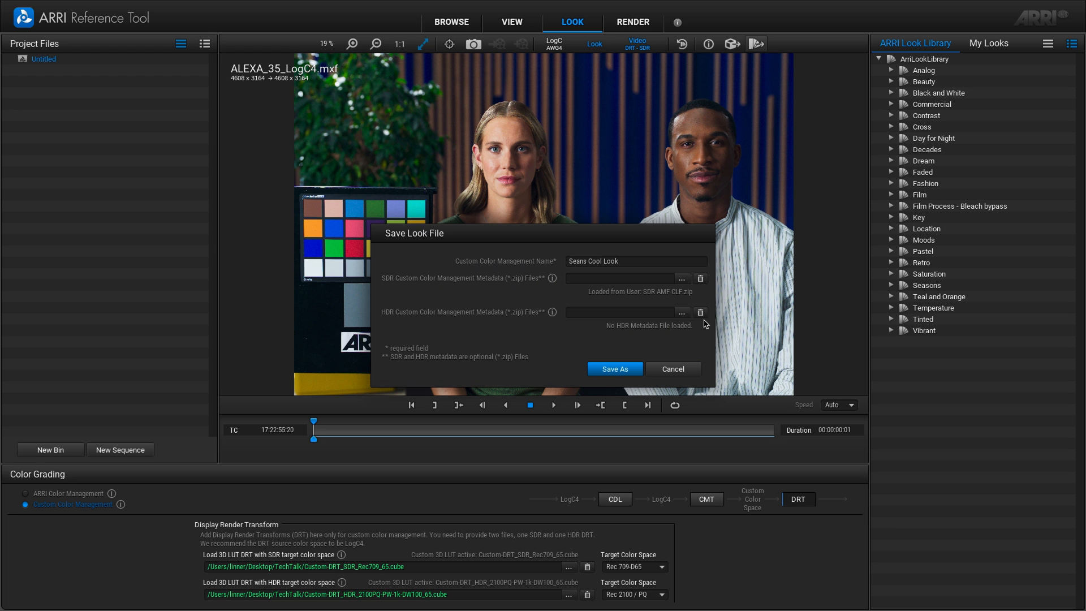
left_click(681, 312)
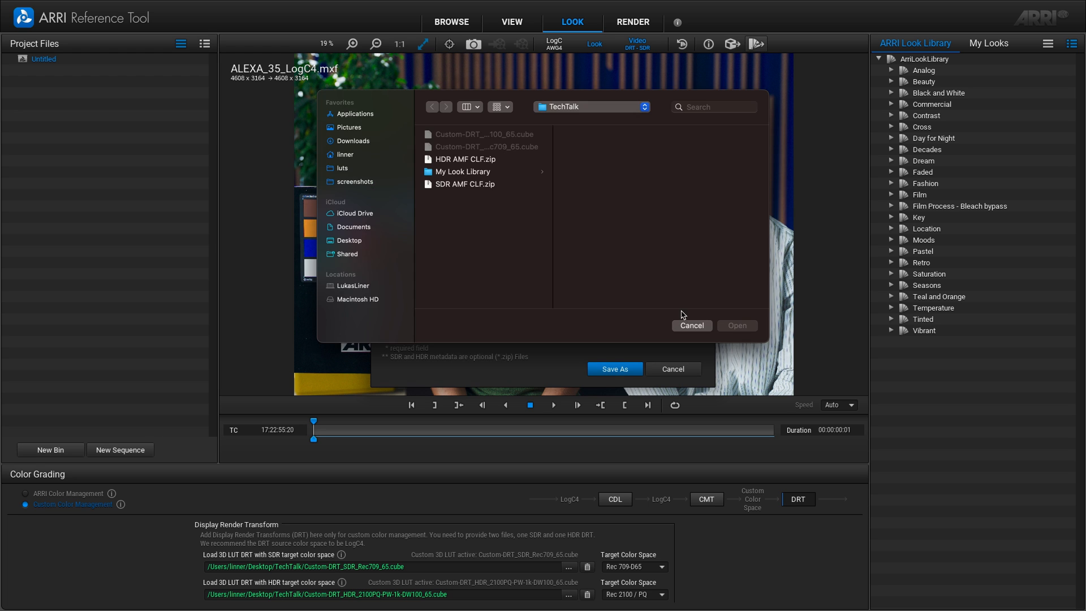
left_click(473, 158)
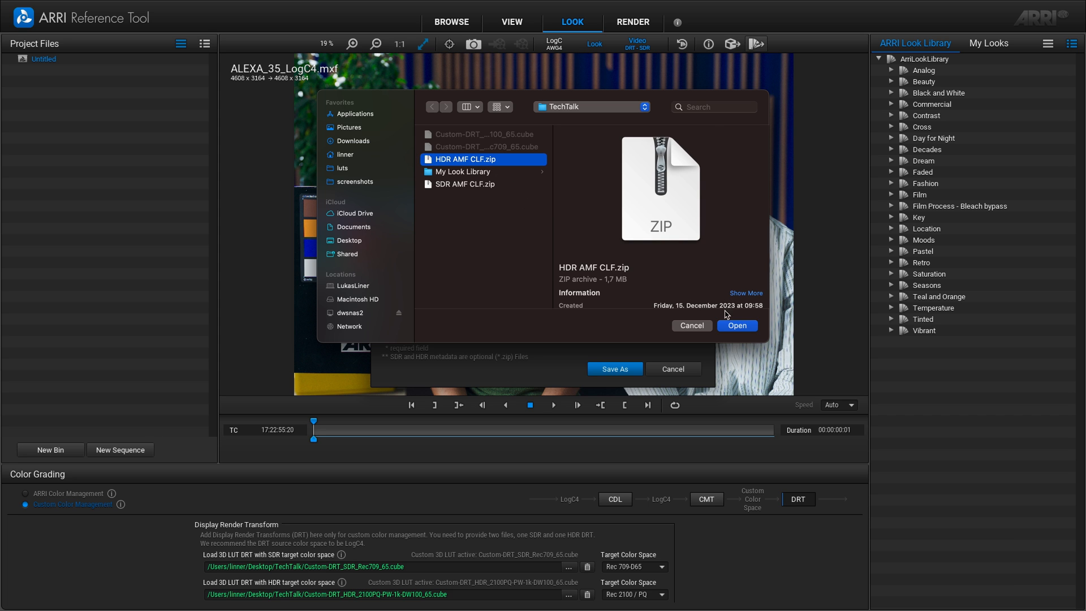
left_click(736, 326)
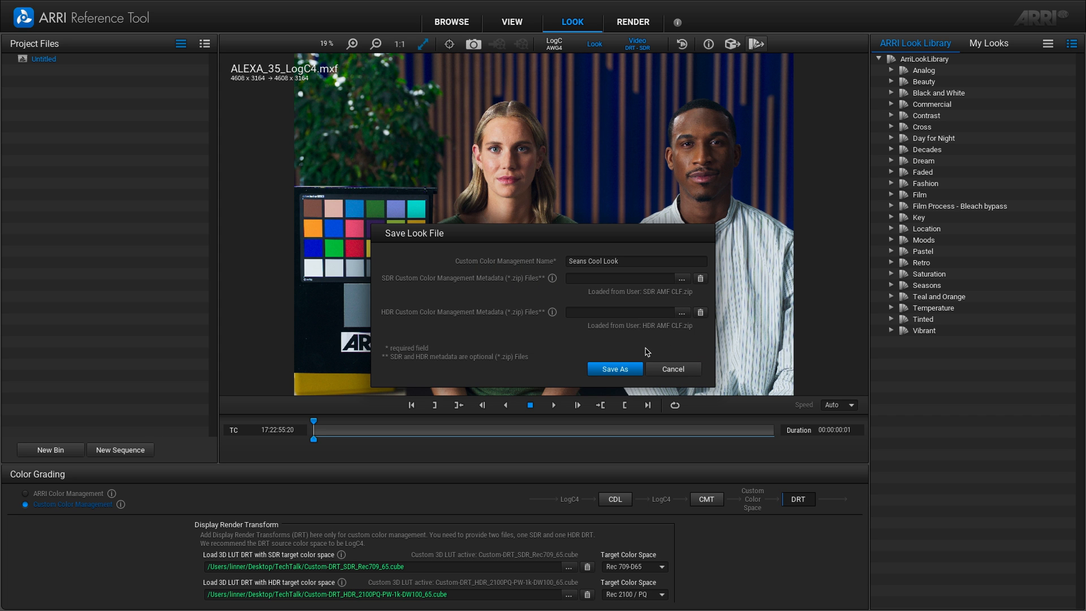
left_click(613, 369)
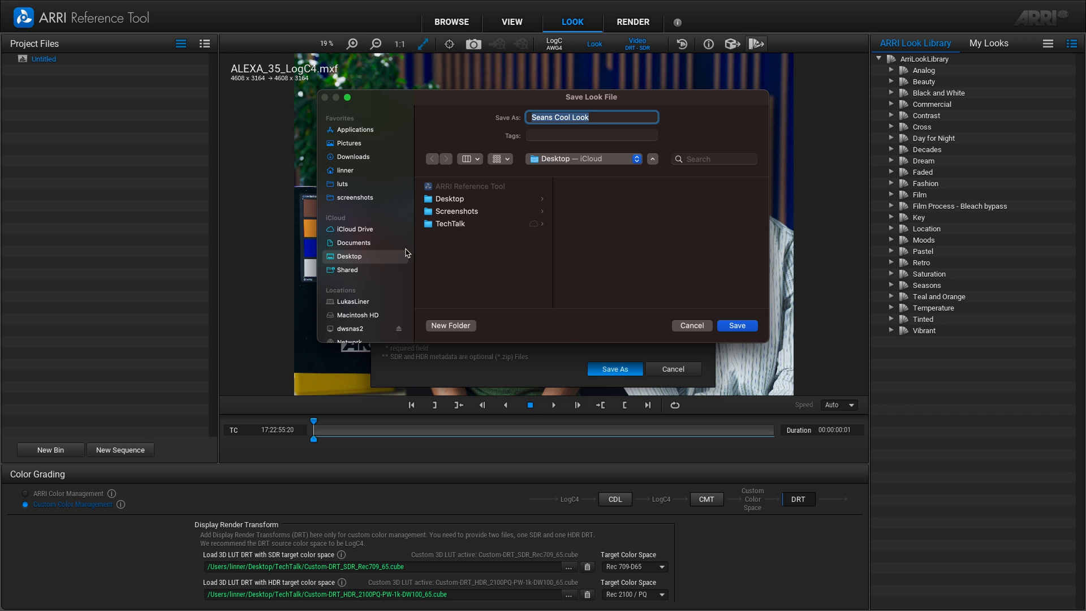
mouse_move(610, 251)
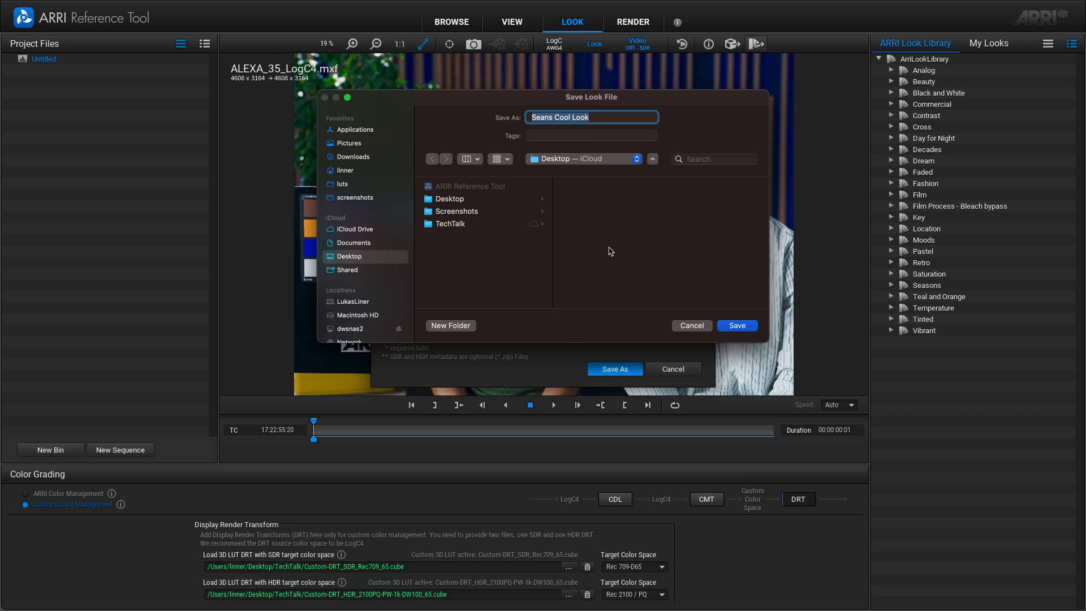
mouse_move(737, 326)
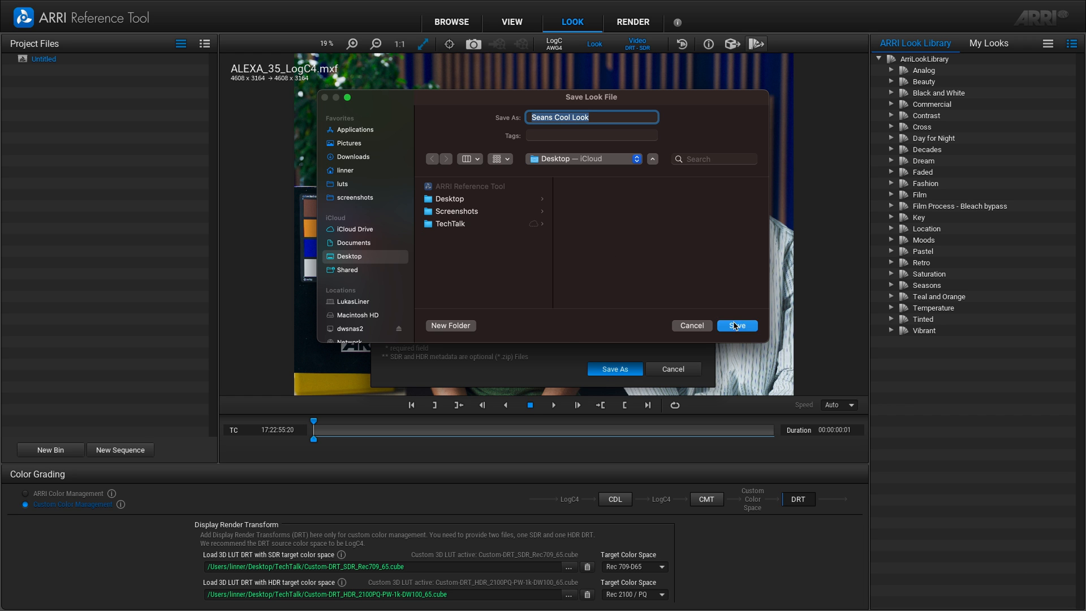
Save Seans Cool Look.alf4c to the Desktop
left_click(737, 326)
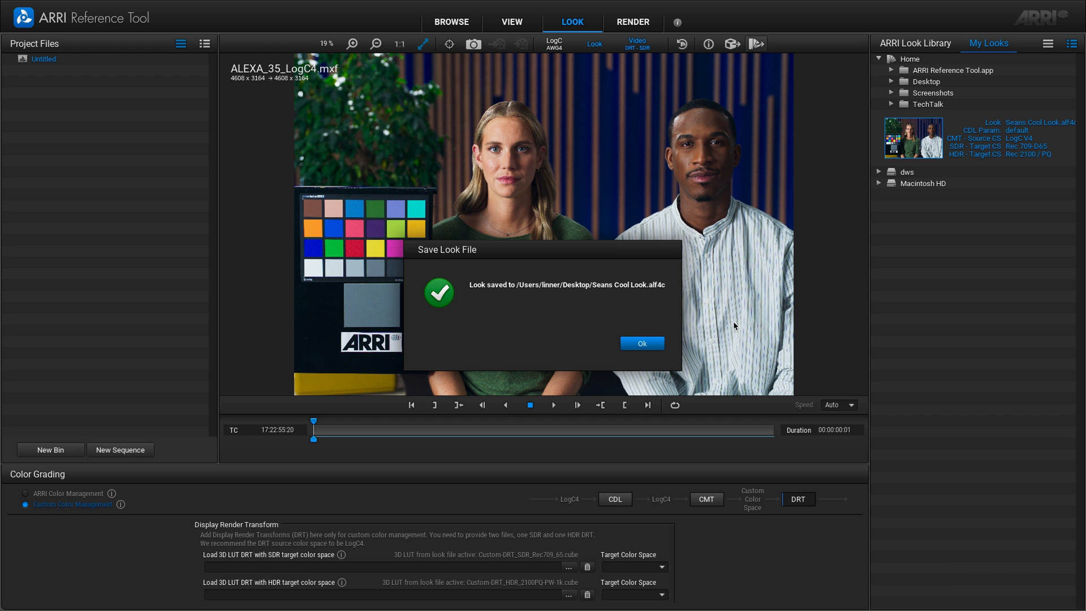
Dismiss the Save Look File confirmation
left_click(640, 344)
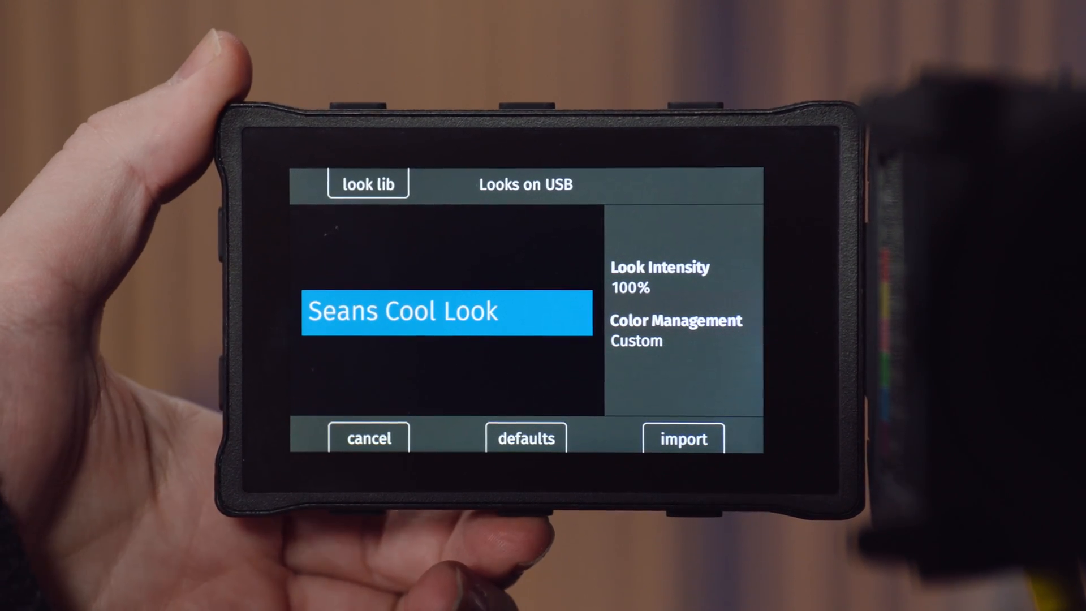
Import Seans Cool Look from USB into the ALEXA 35 and select it in the look library
left_click(682, 438)
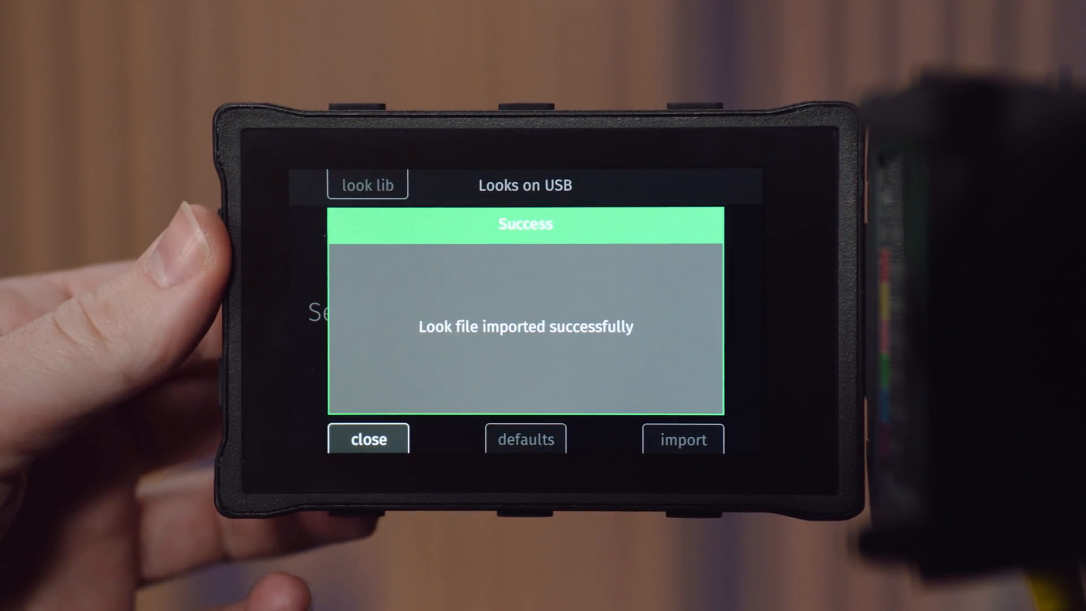
left_click(367, 439)
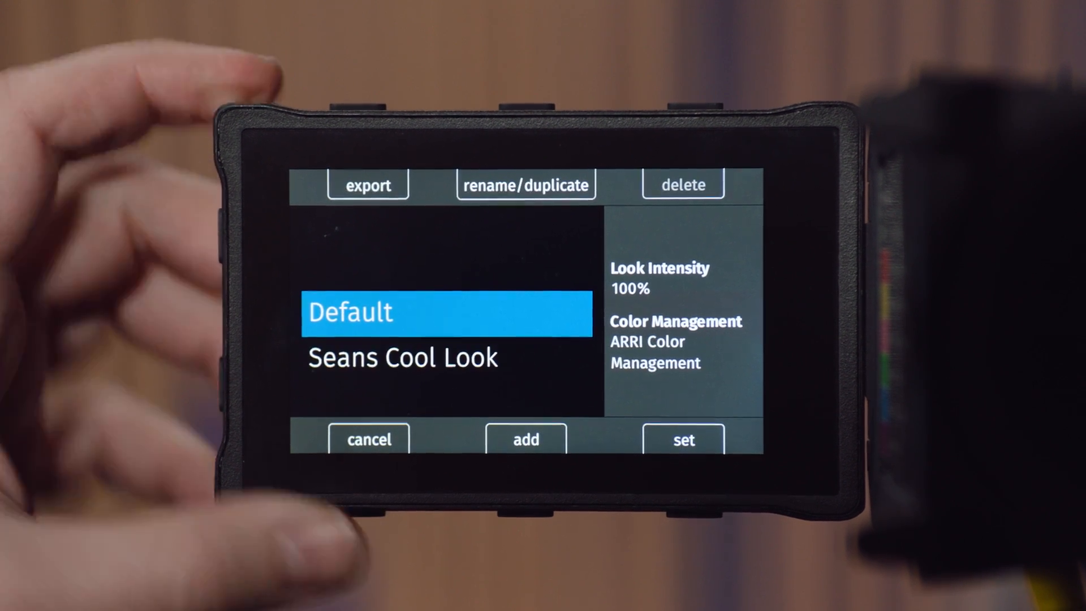
left_click(400, 358)
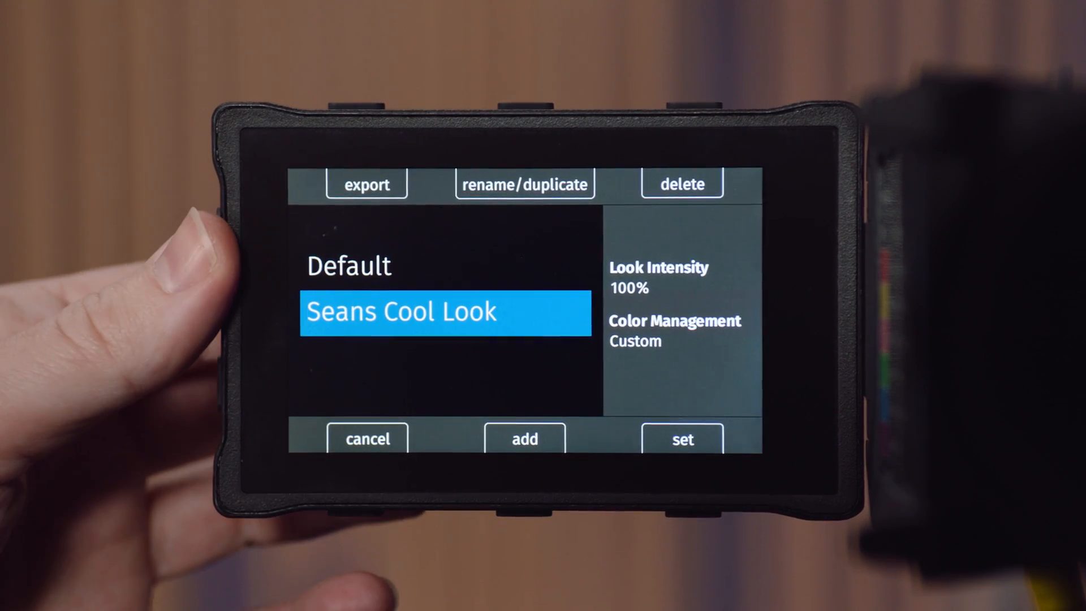